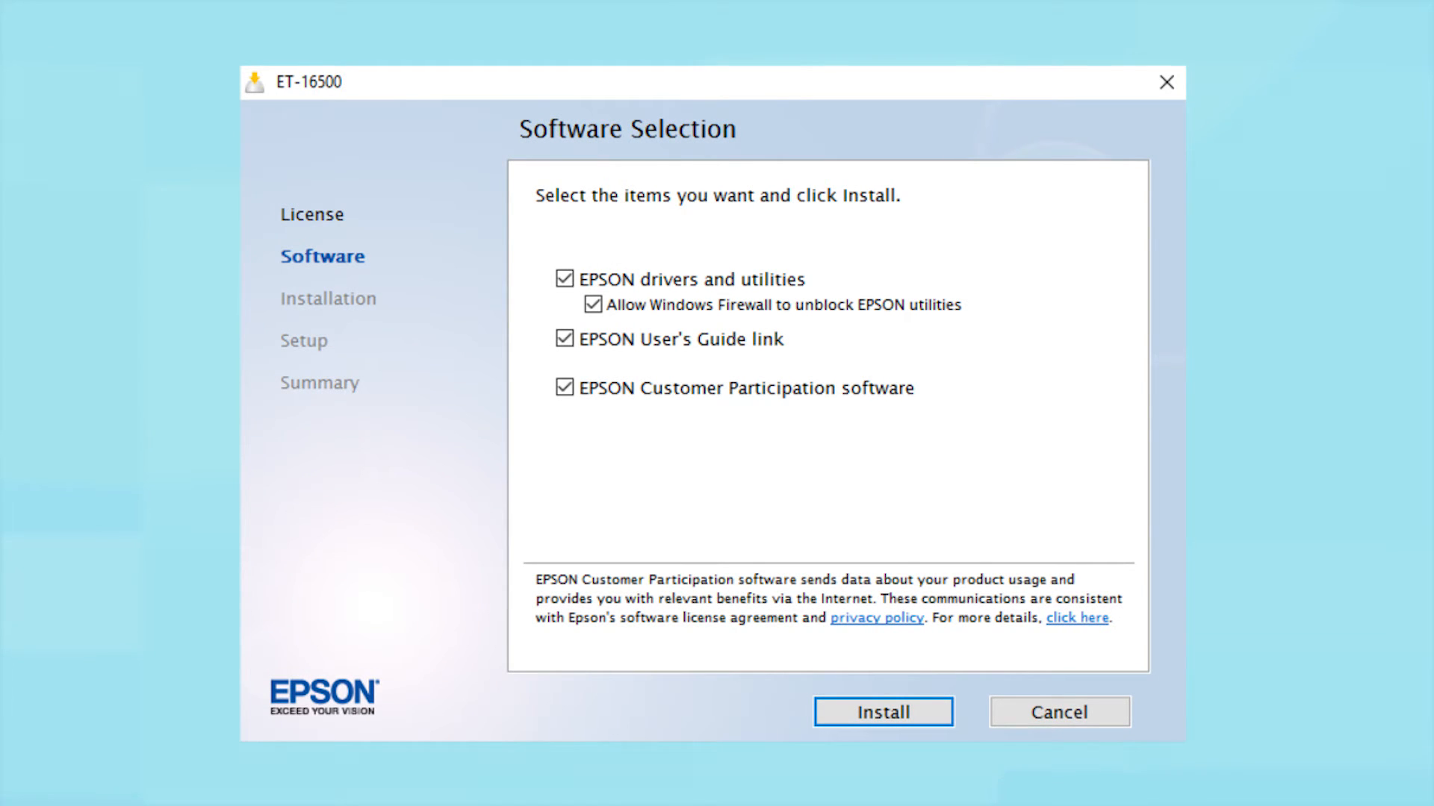
# Step: Install the Epson drivers, User's Guide link and participation software with every item checked
pyautogui.click(882, 712)
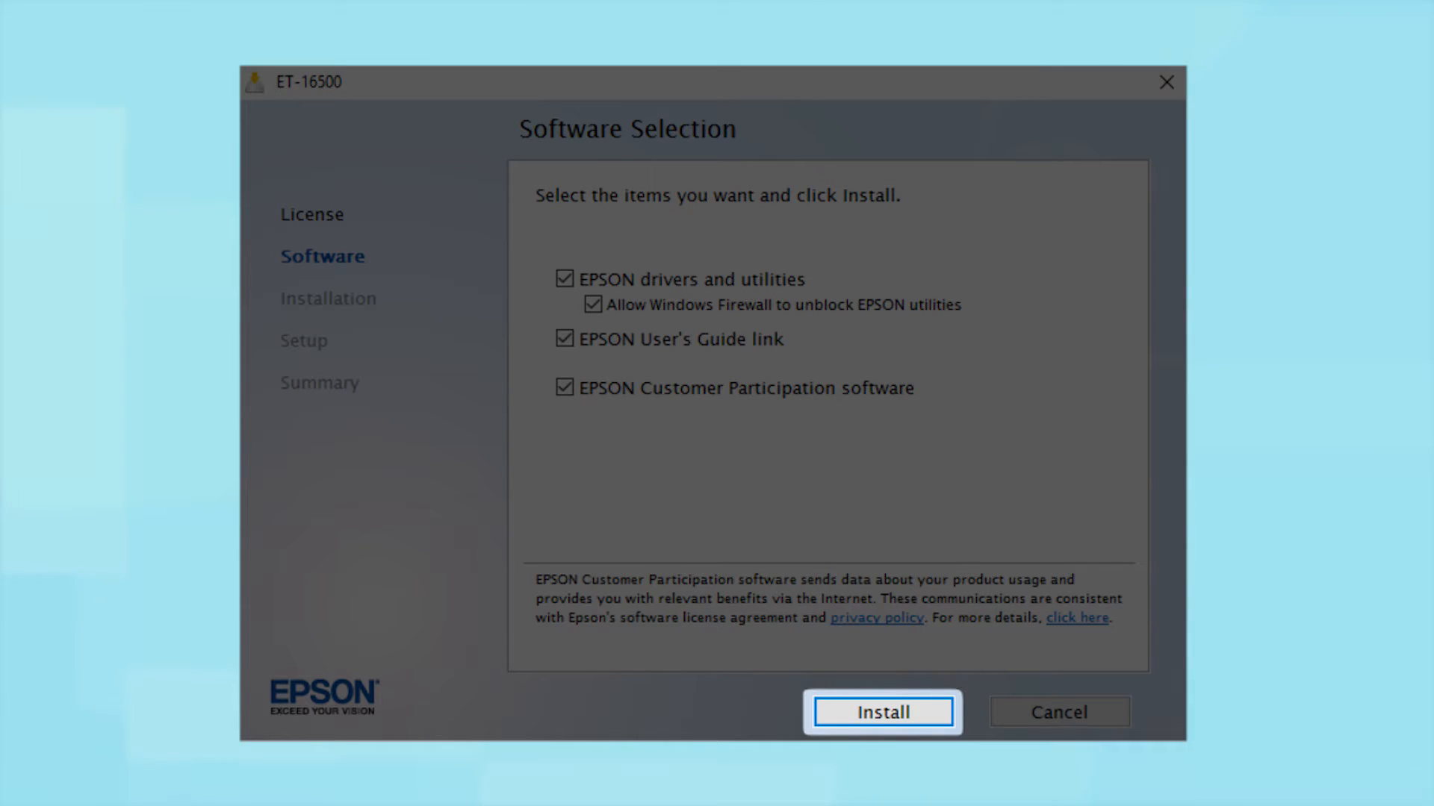
pyautogui.click(881, 713)
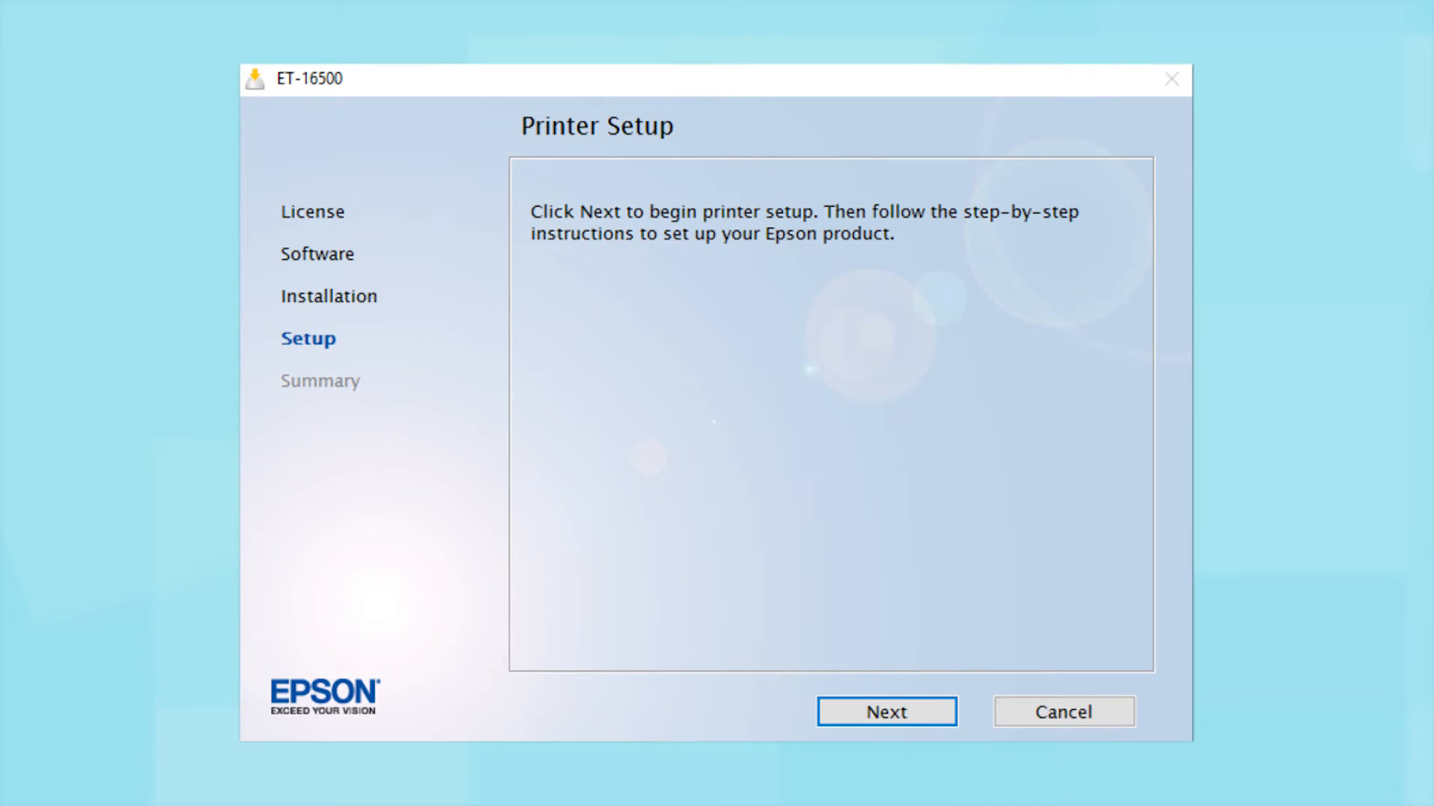
# Step: Start printer setup and choose Wireless connection as the printer's connection type
pyautogui.click(884, 712)
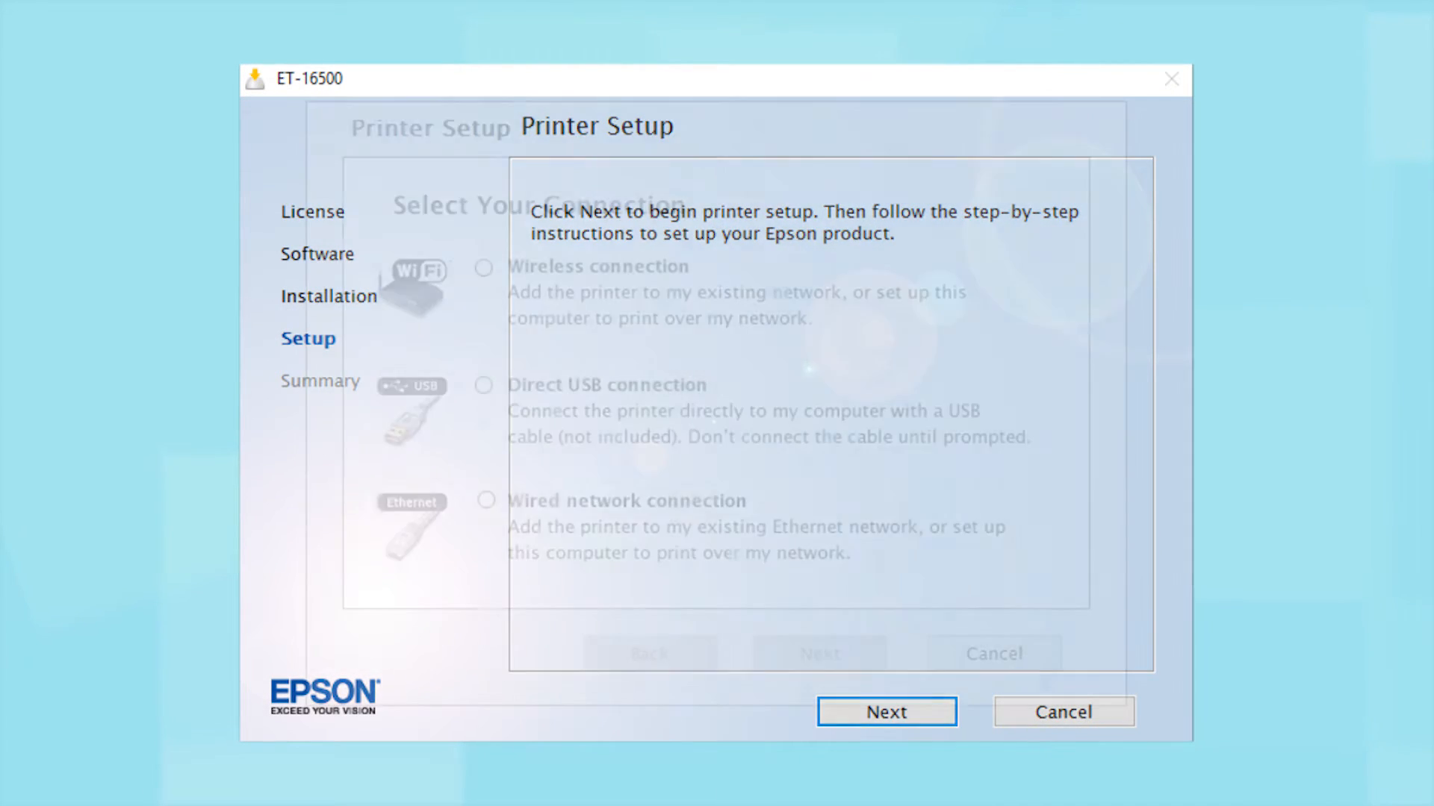
pyautogui.click(884, 711)
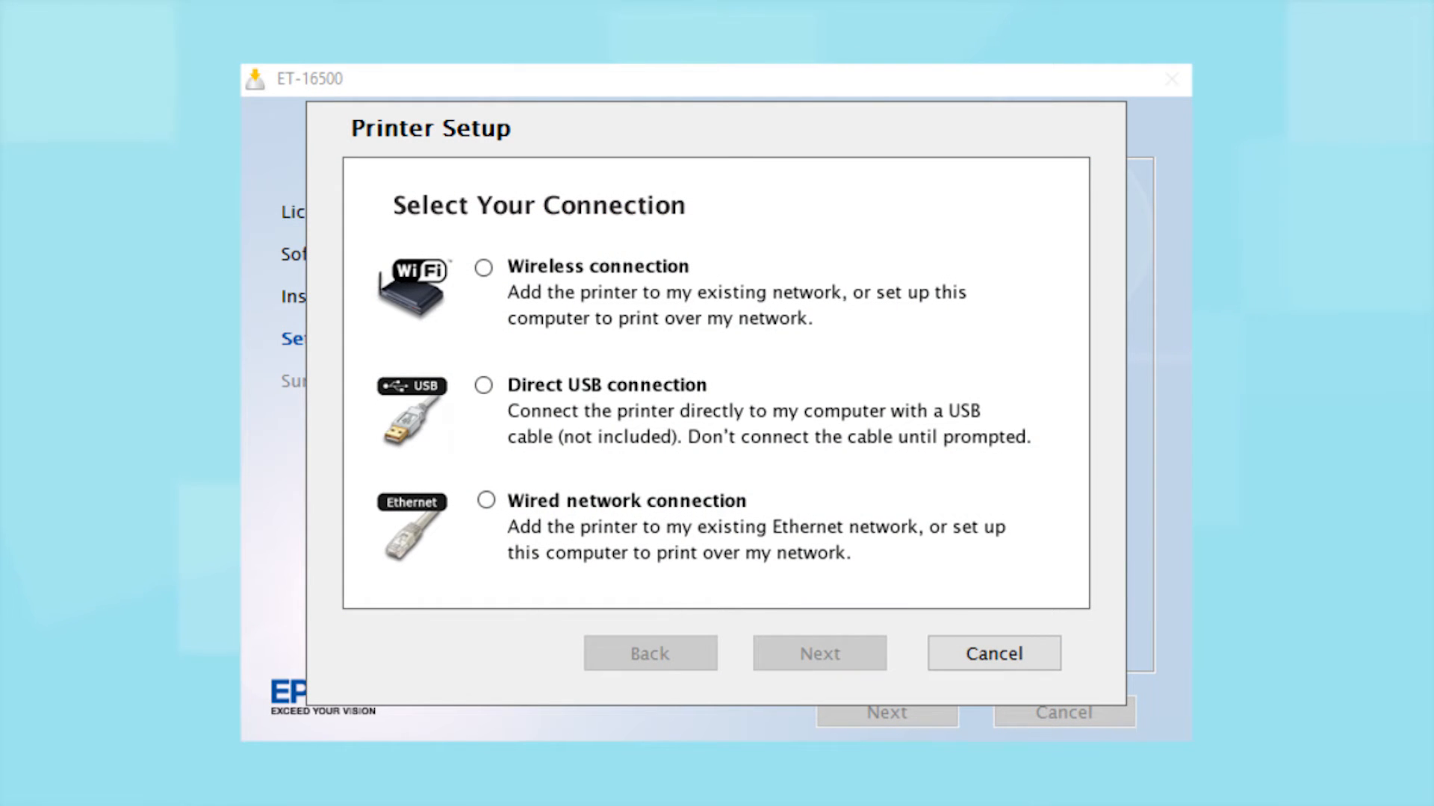
pyautogui.click(483, 266)
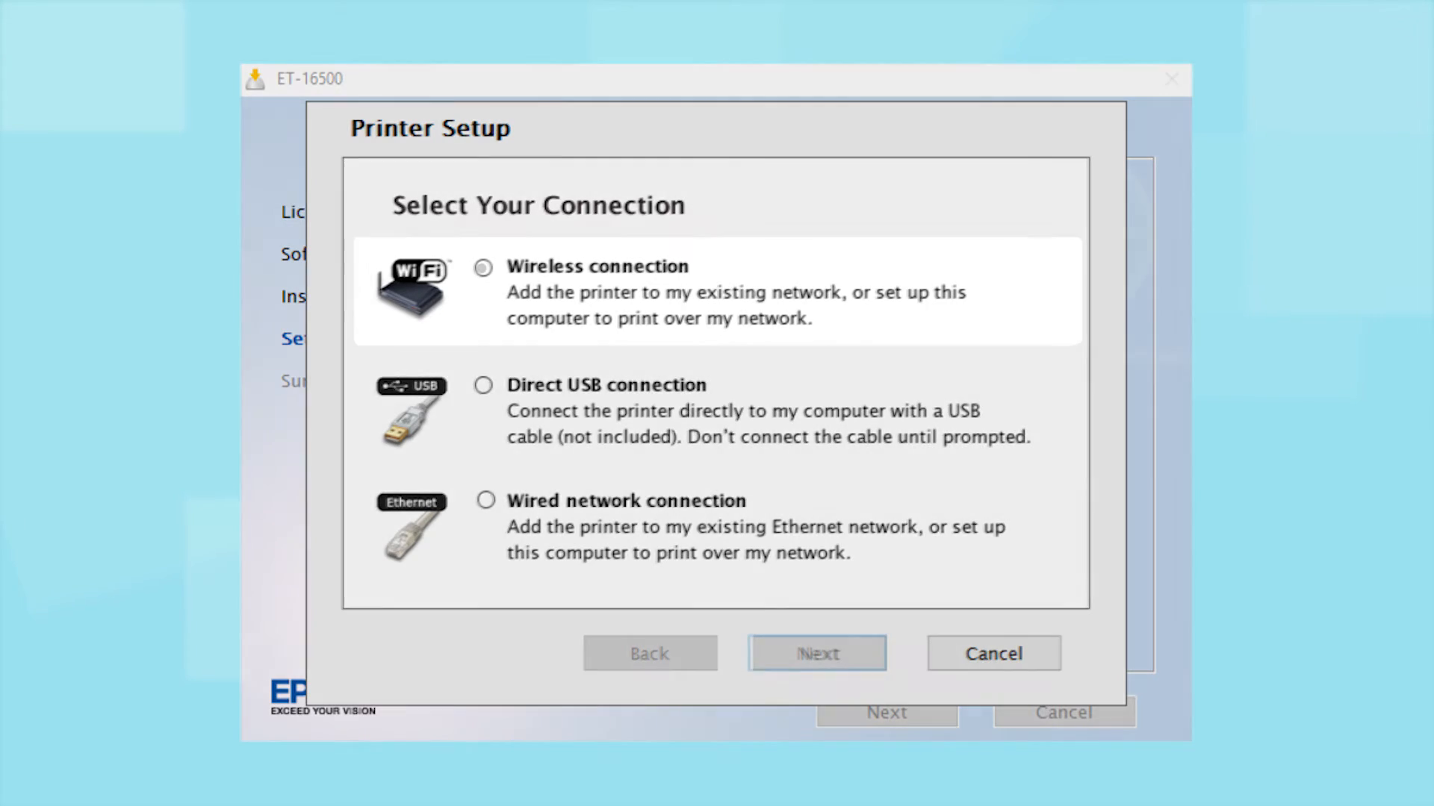
pyautogui.click(484, 268)
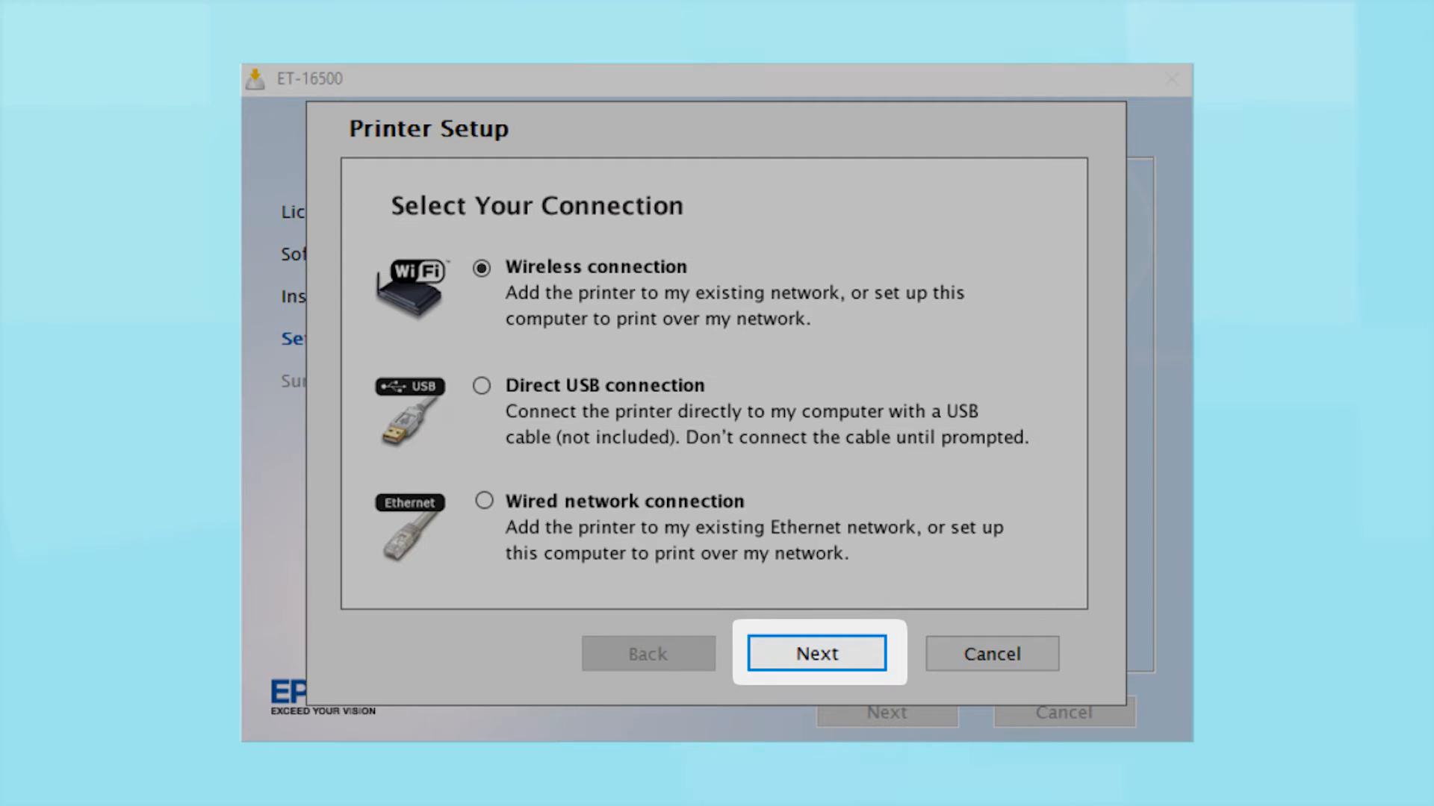
pyautogui.click(818, 653)
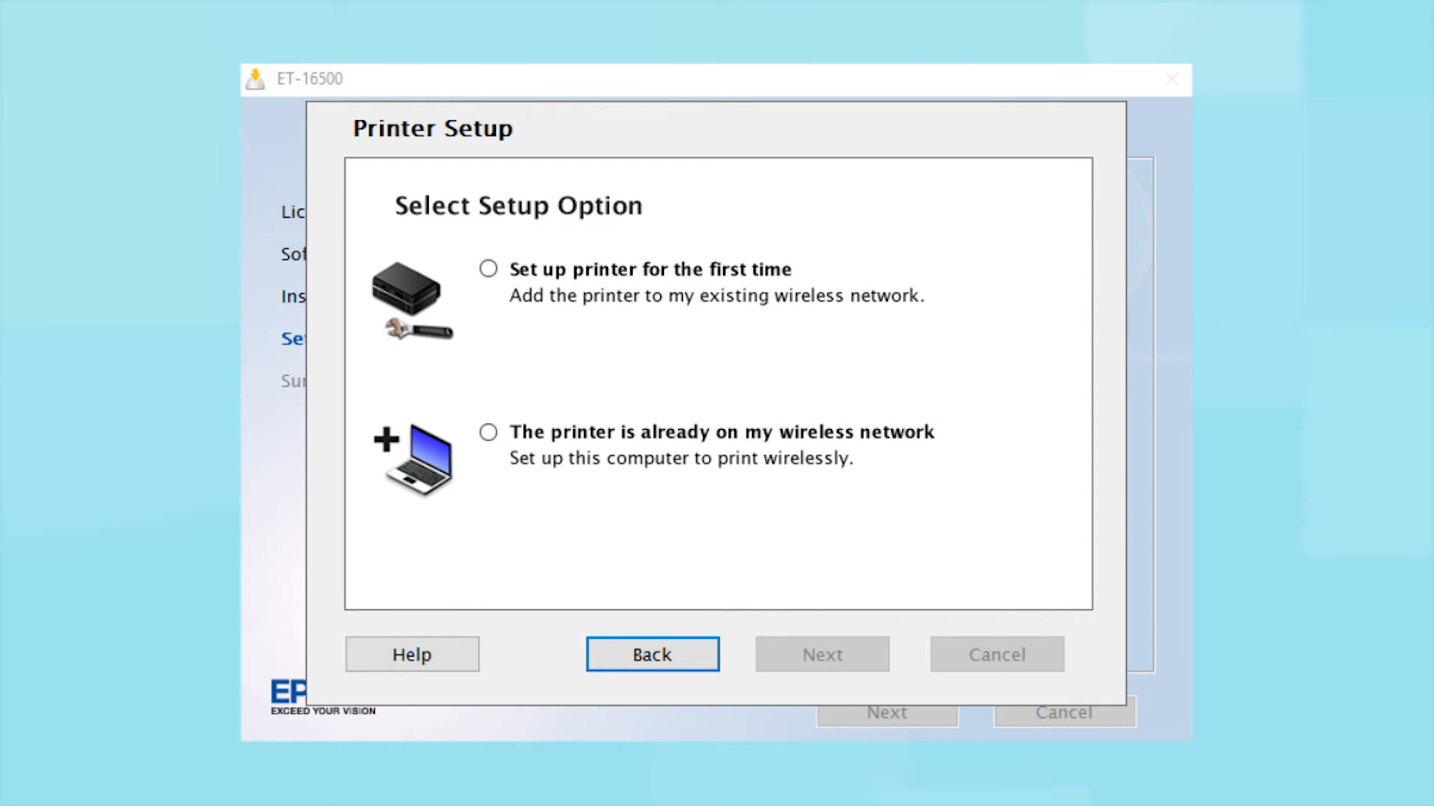
# Step: Choose 'Set up printer for the first time' as the setup type
pyautogui.click(489, 269)
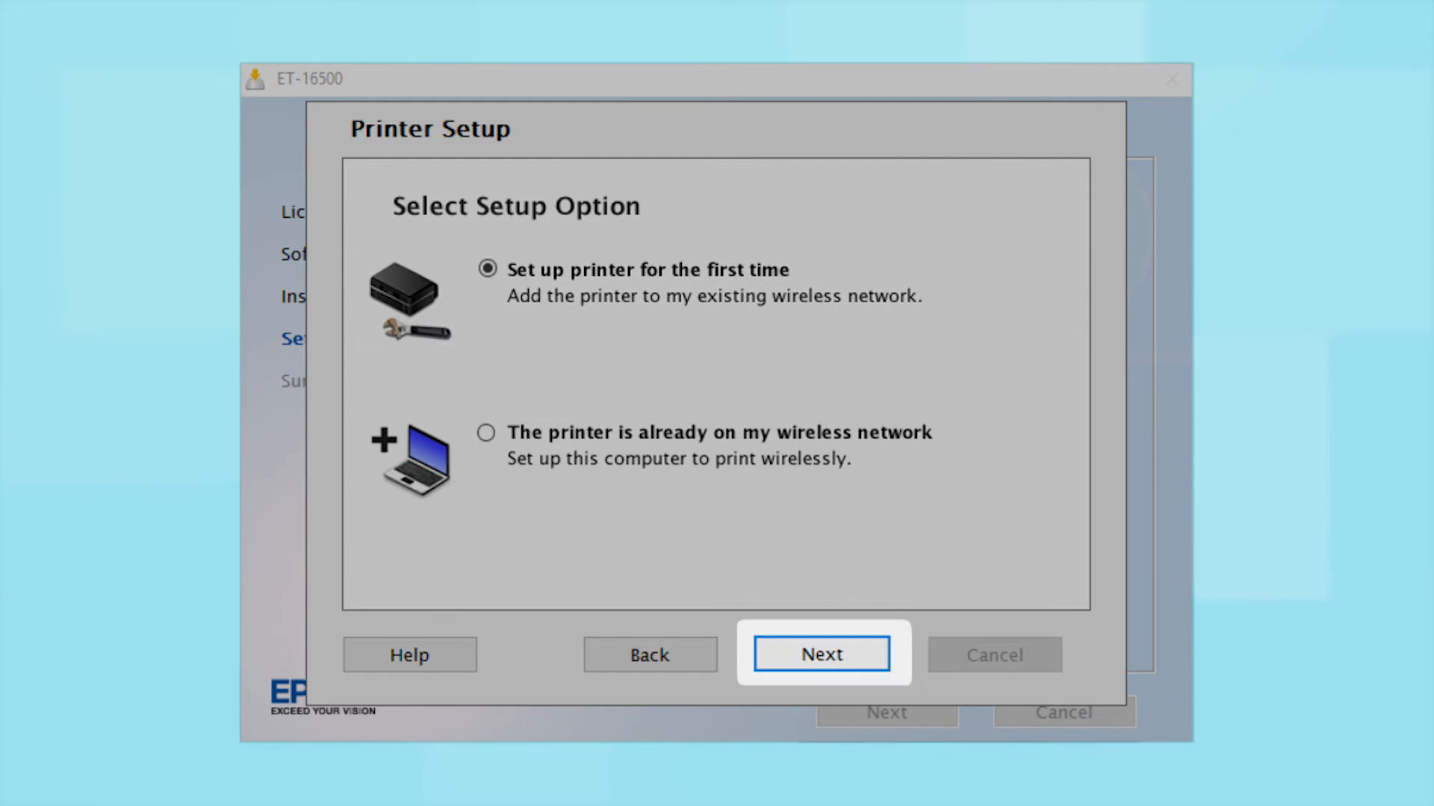
pyautogui.click(820, 654)
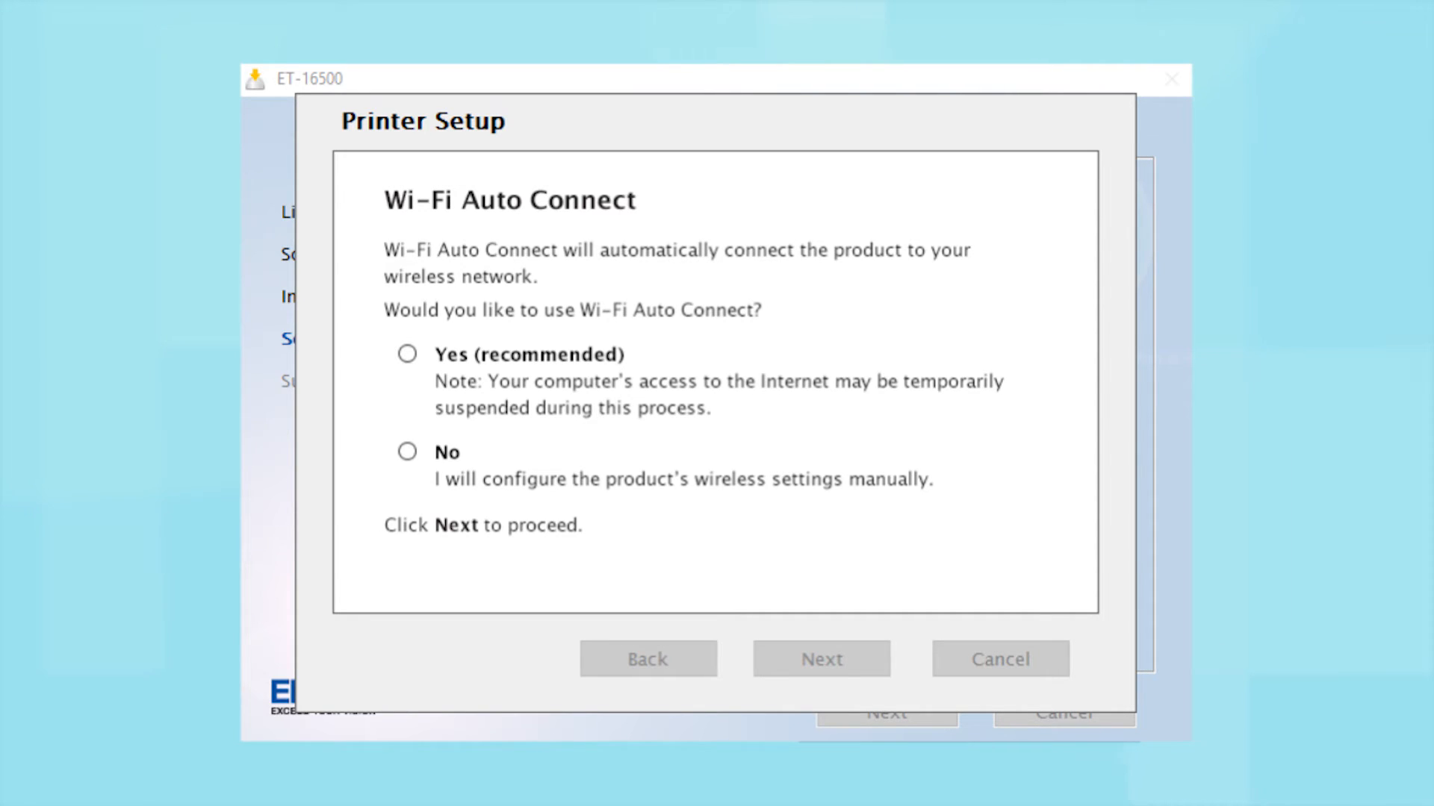
# Step: Answer No to Wi-Fi Auto Connect to configure wireless settings manually
pyautogui.click(407, 354)
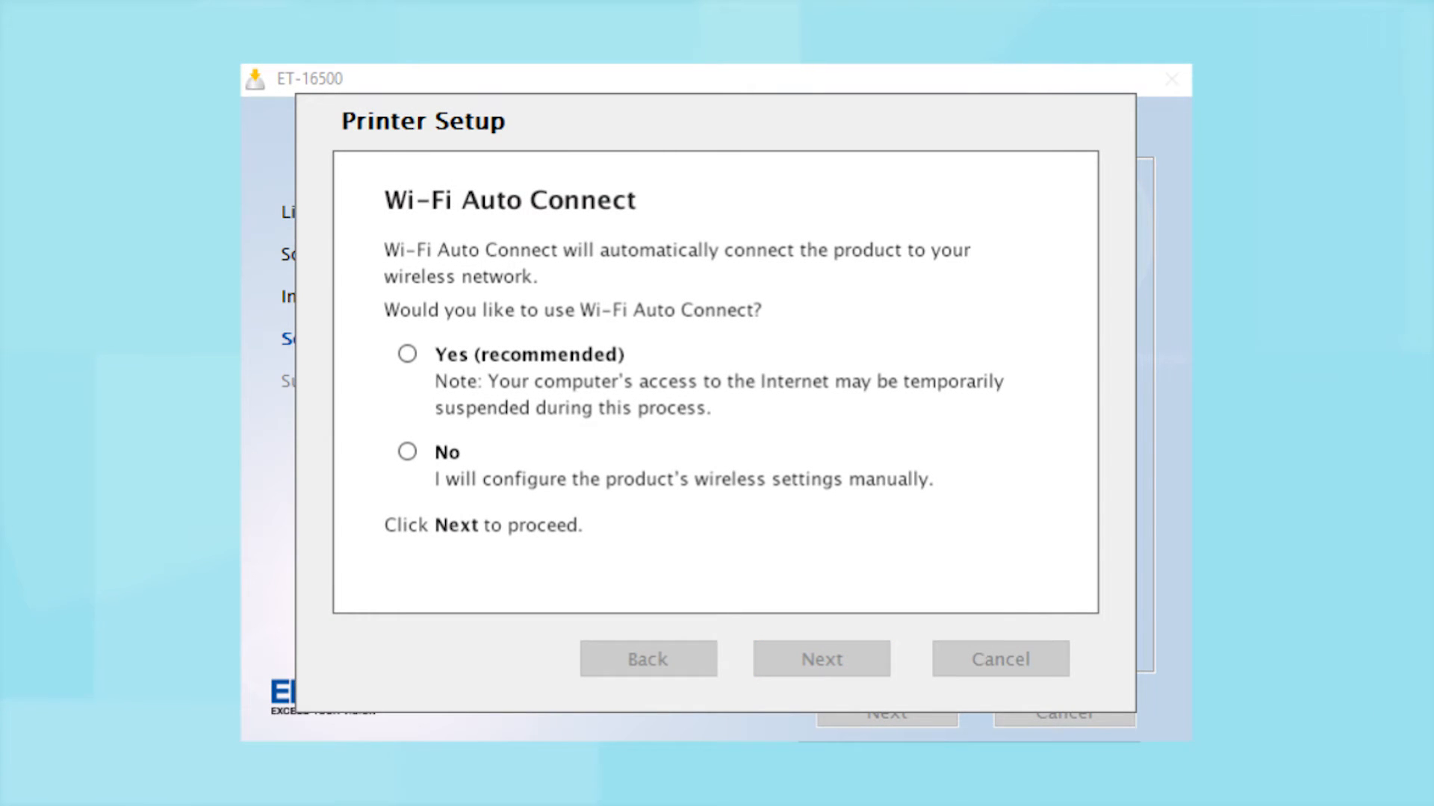
pyautogui.click(408, 453)
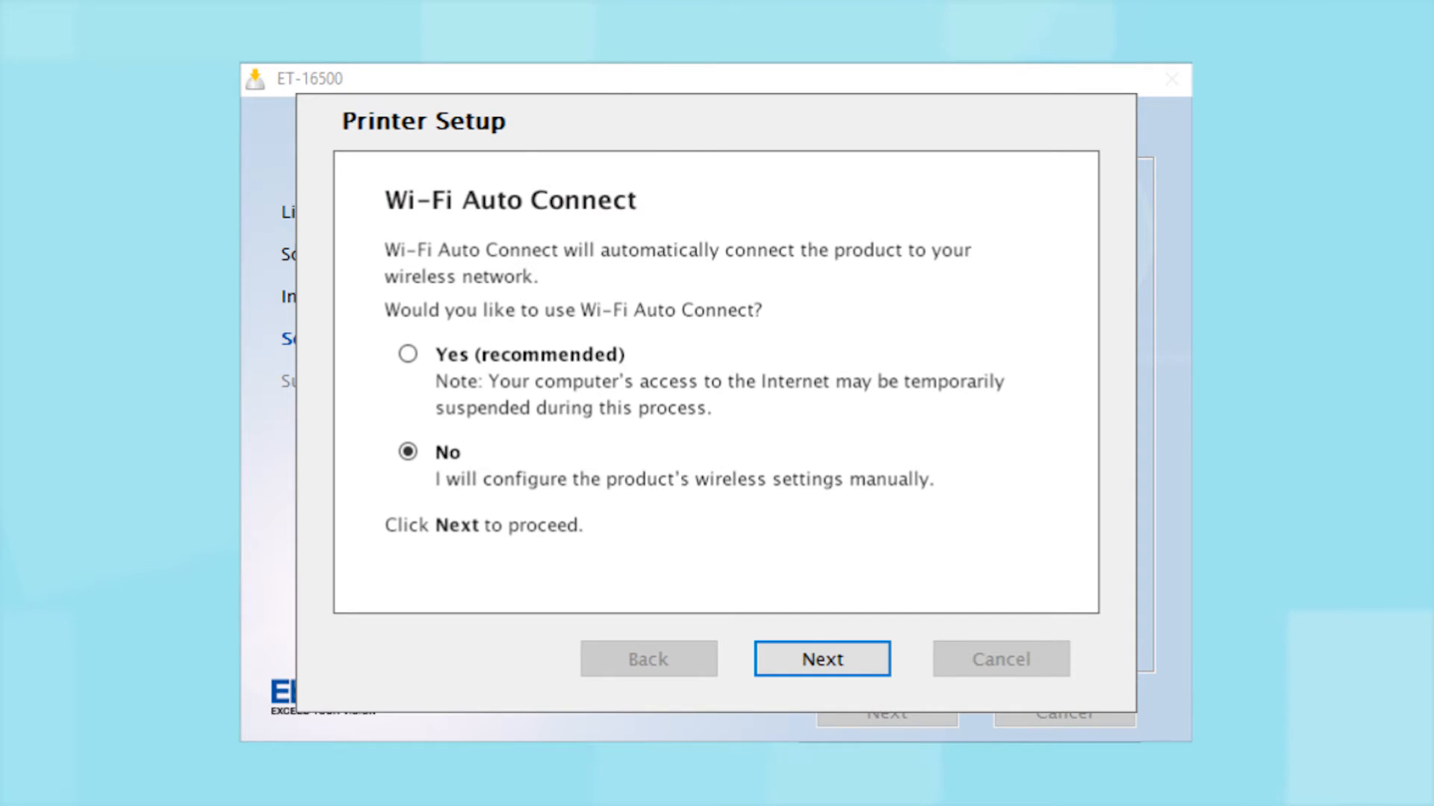
pyautogui.click(819, 659)
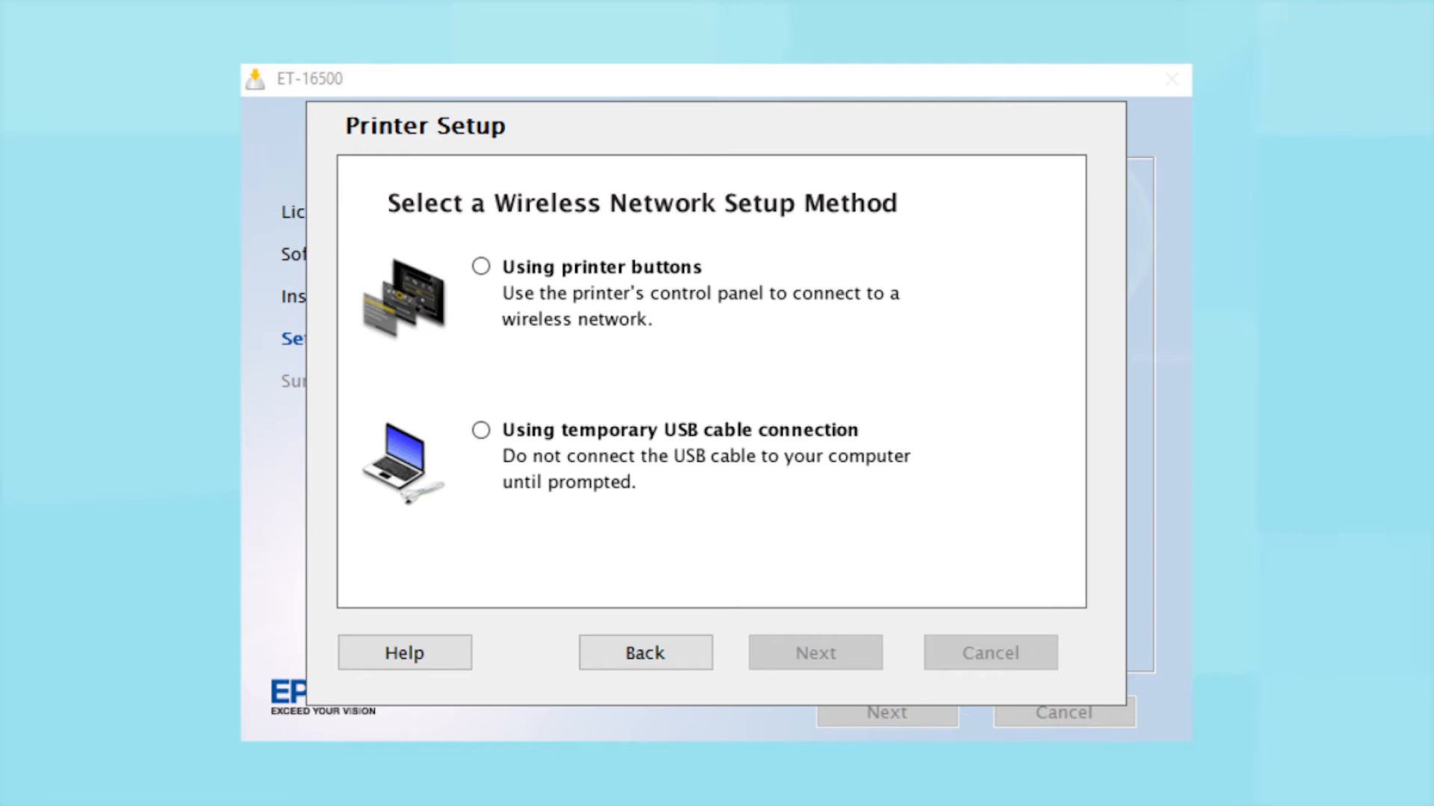
# Step: Choose 'Using printer buttons' as the Wi-Fi setup method
pyautogui.click(481, 265)
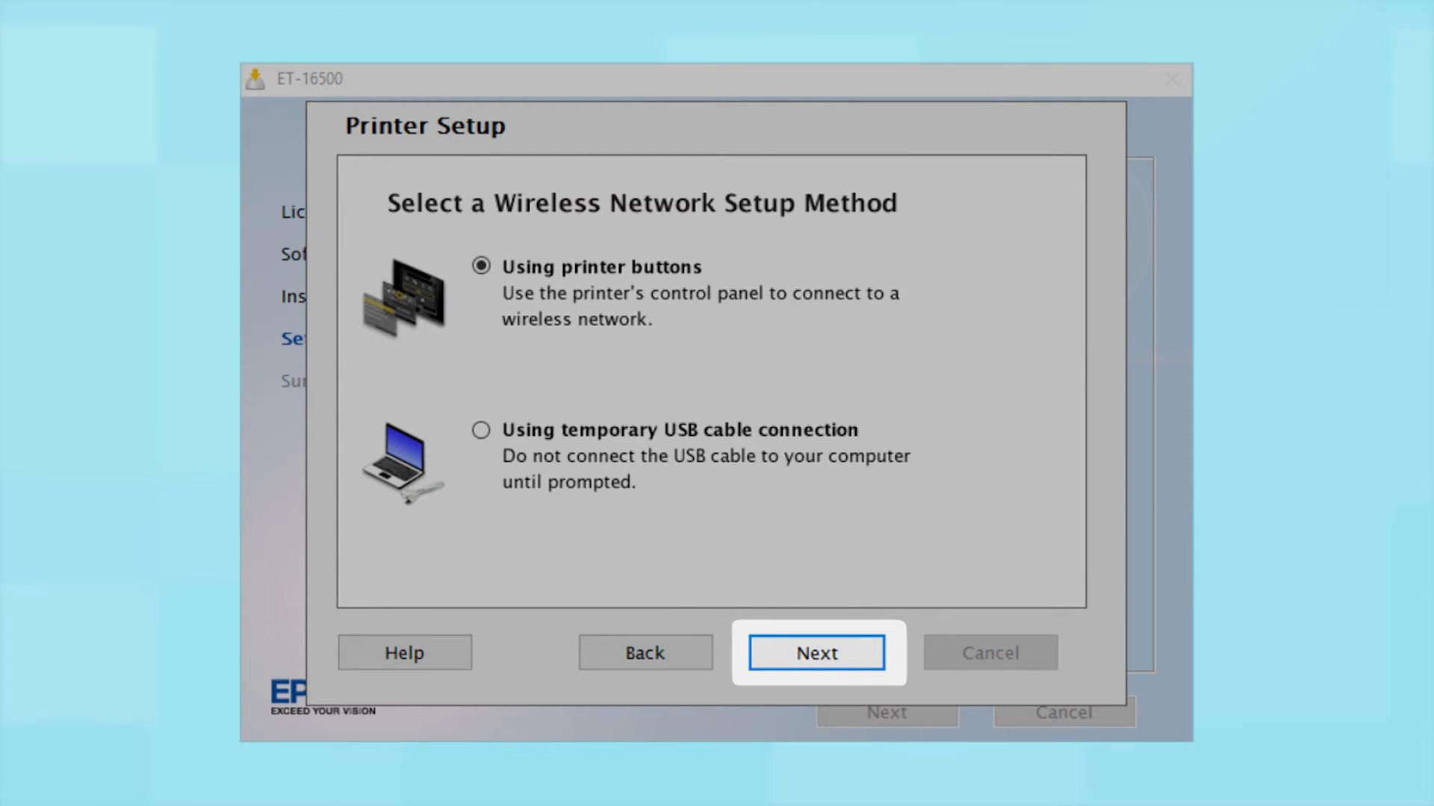
pyautogui.click(815, 653)
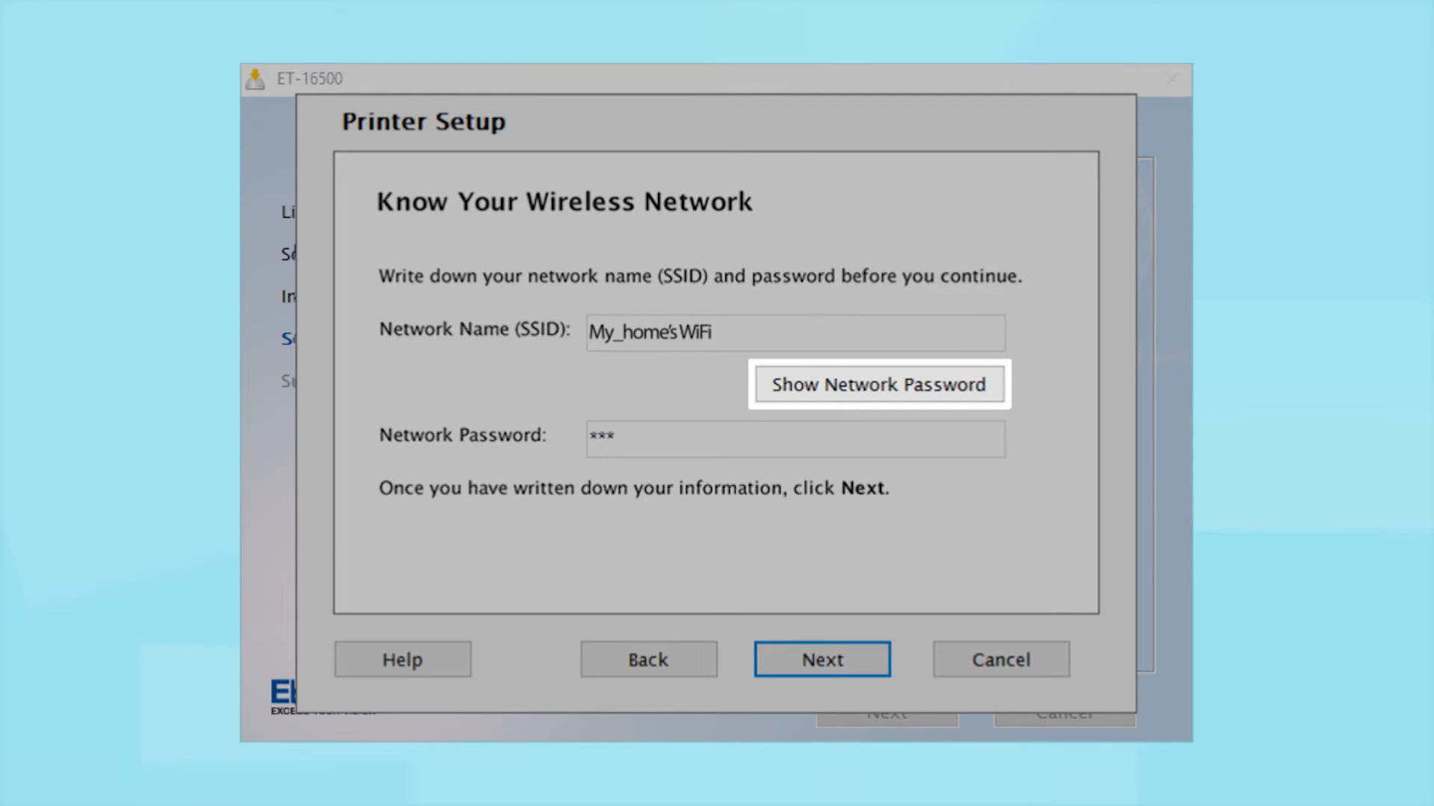
# Step: Show the network password, note the SSID and password, and continue
pyautogui.click(878, 384)
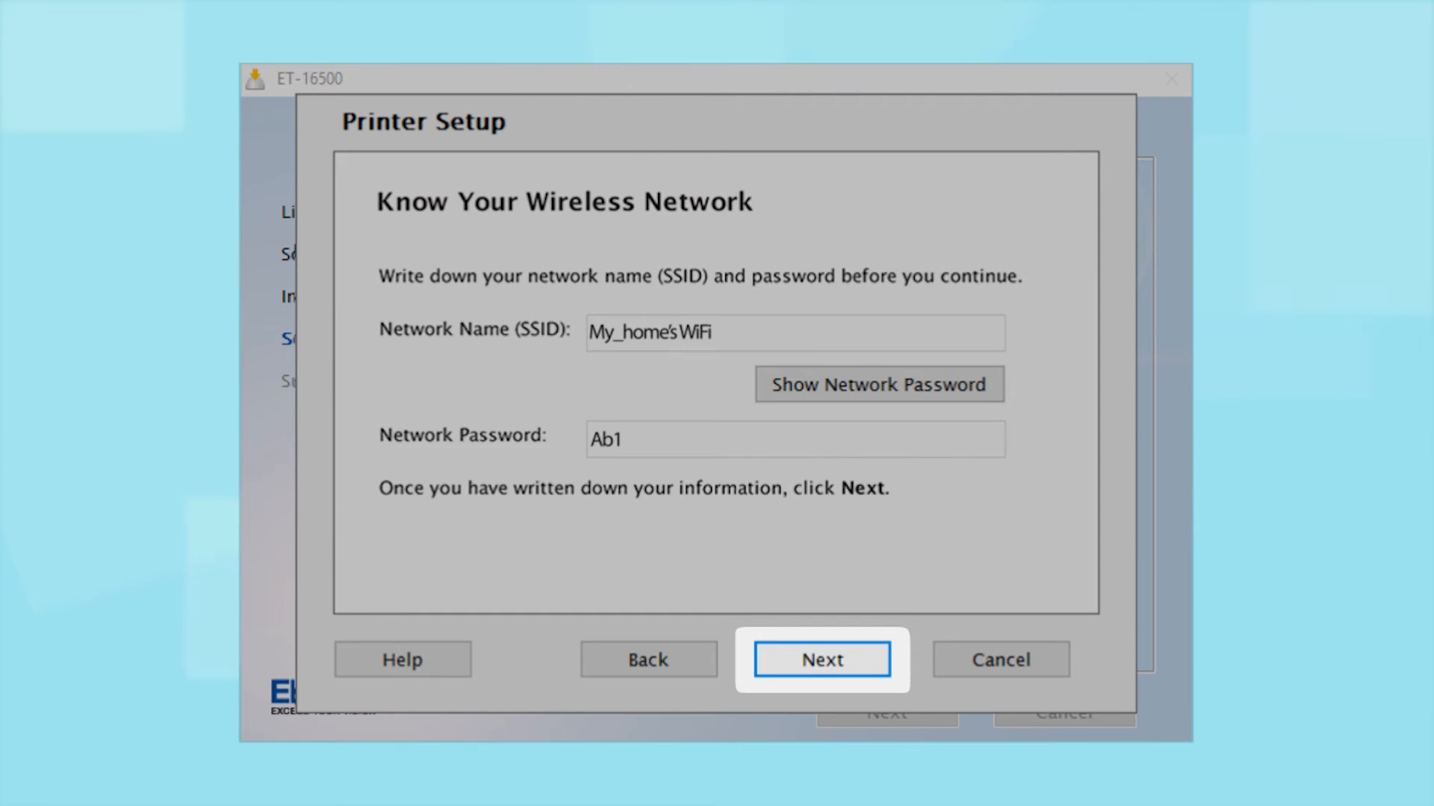
pyautogui.click(820, 660)
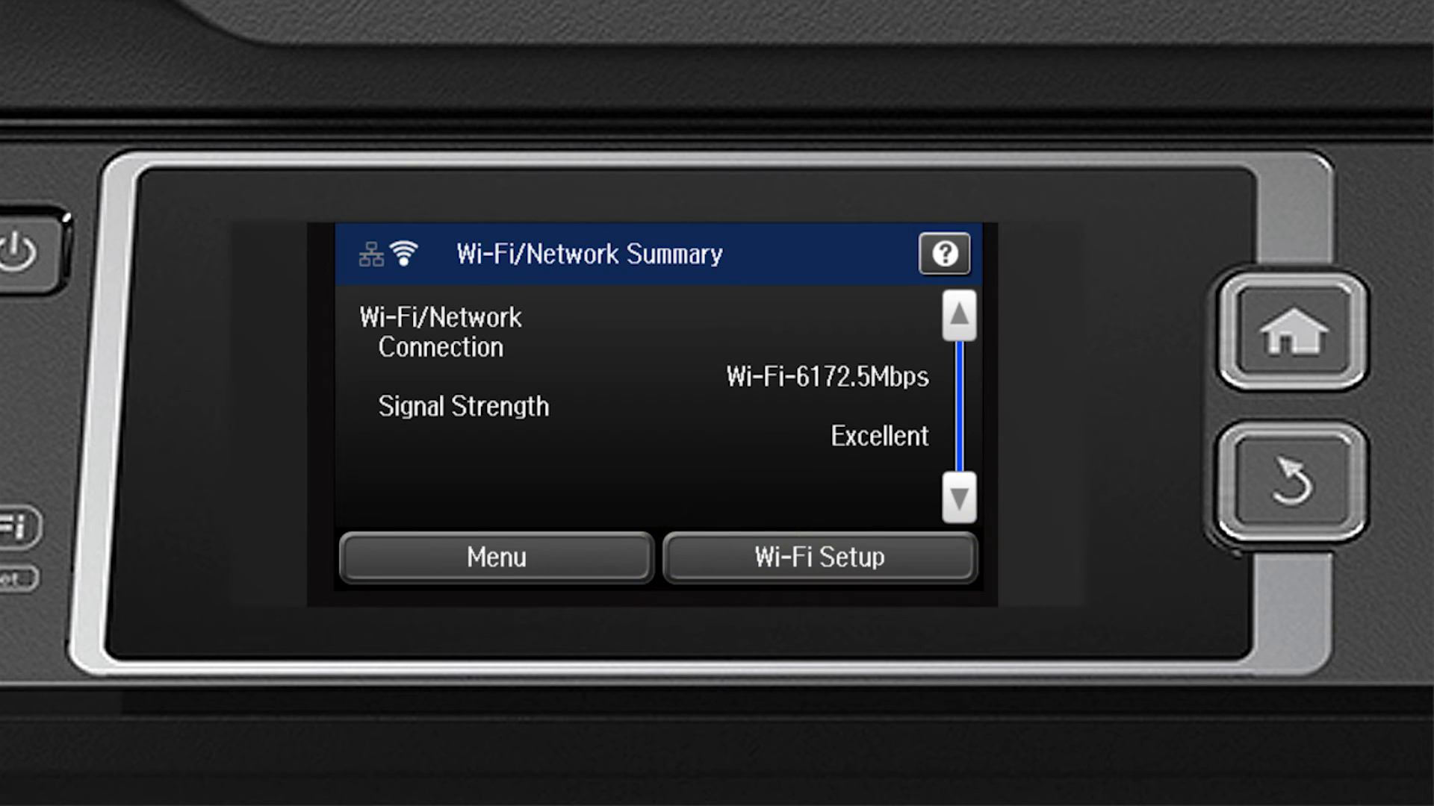
# Step: Launch the Wi-Fi Setup Wizard and pick My_home's WiFi from the network list
pyautogui.click(818, 557)
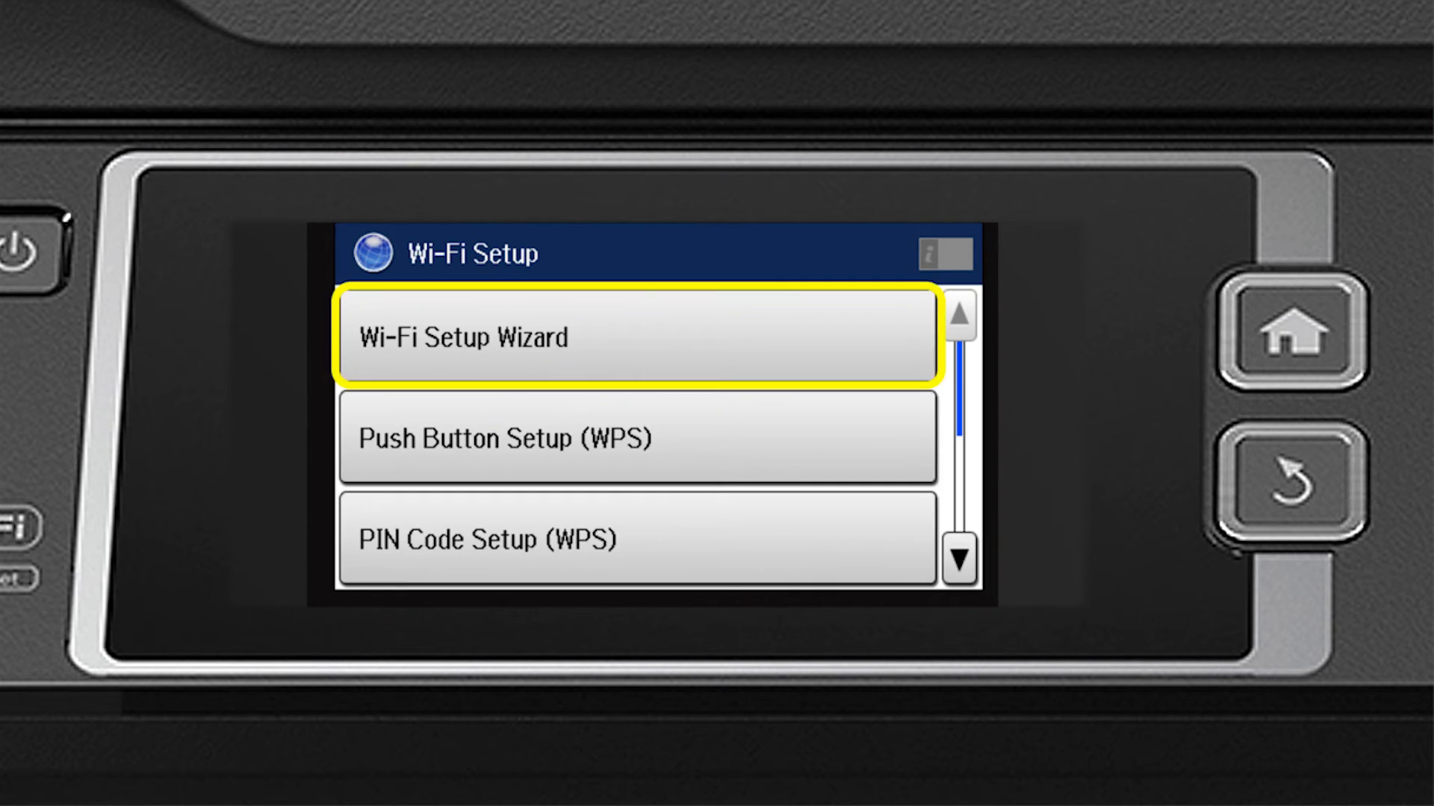
pyautogui.click(631, 335)
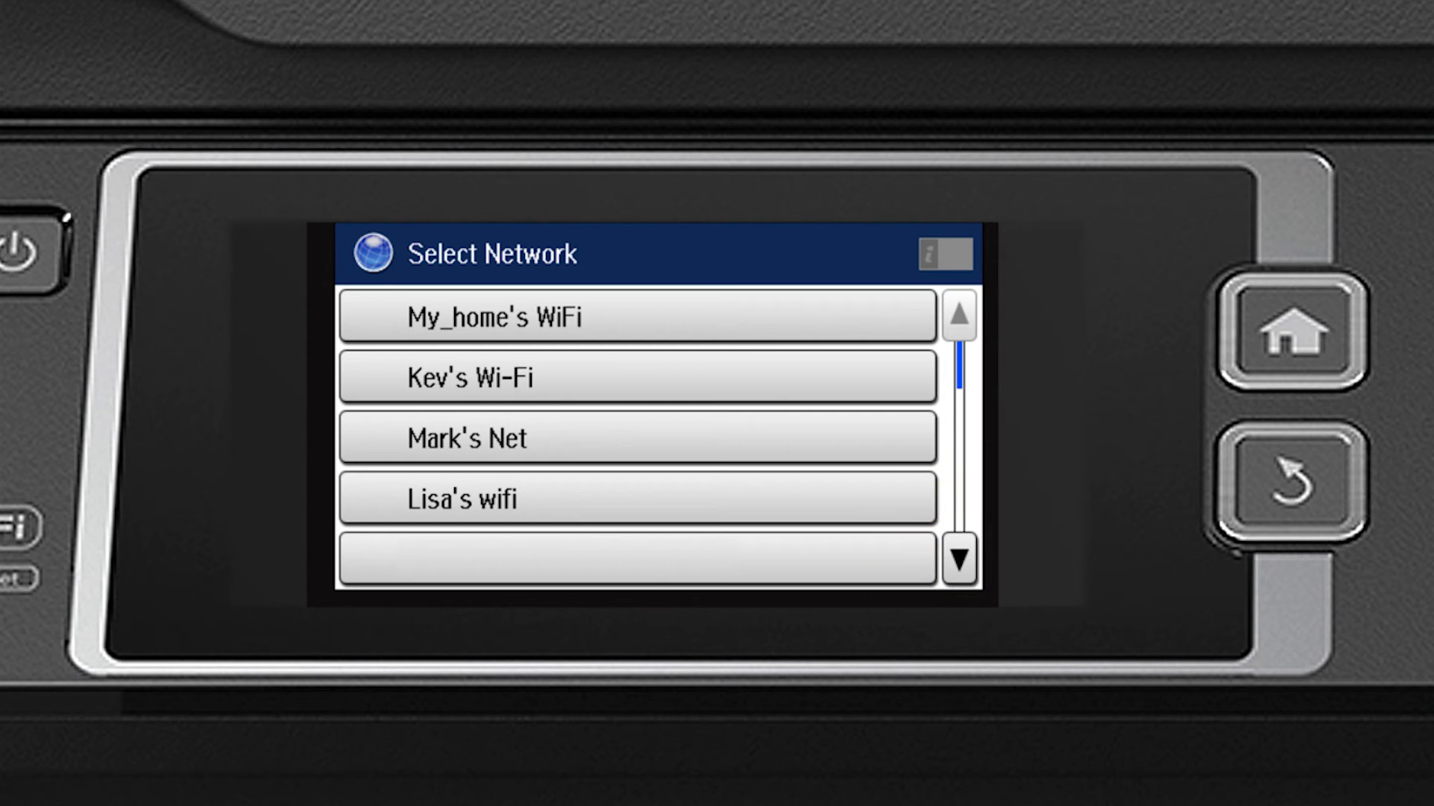
pyautogui.click(633, 317)
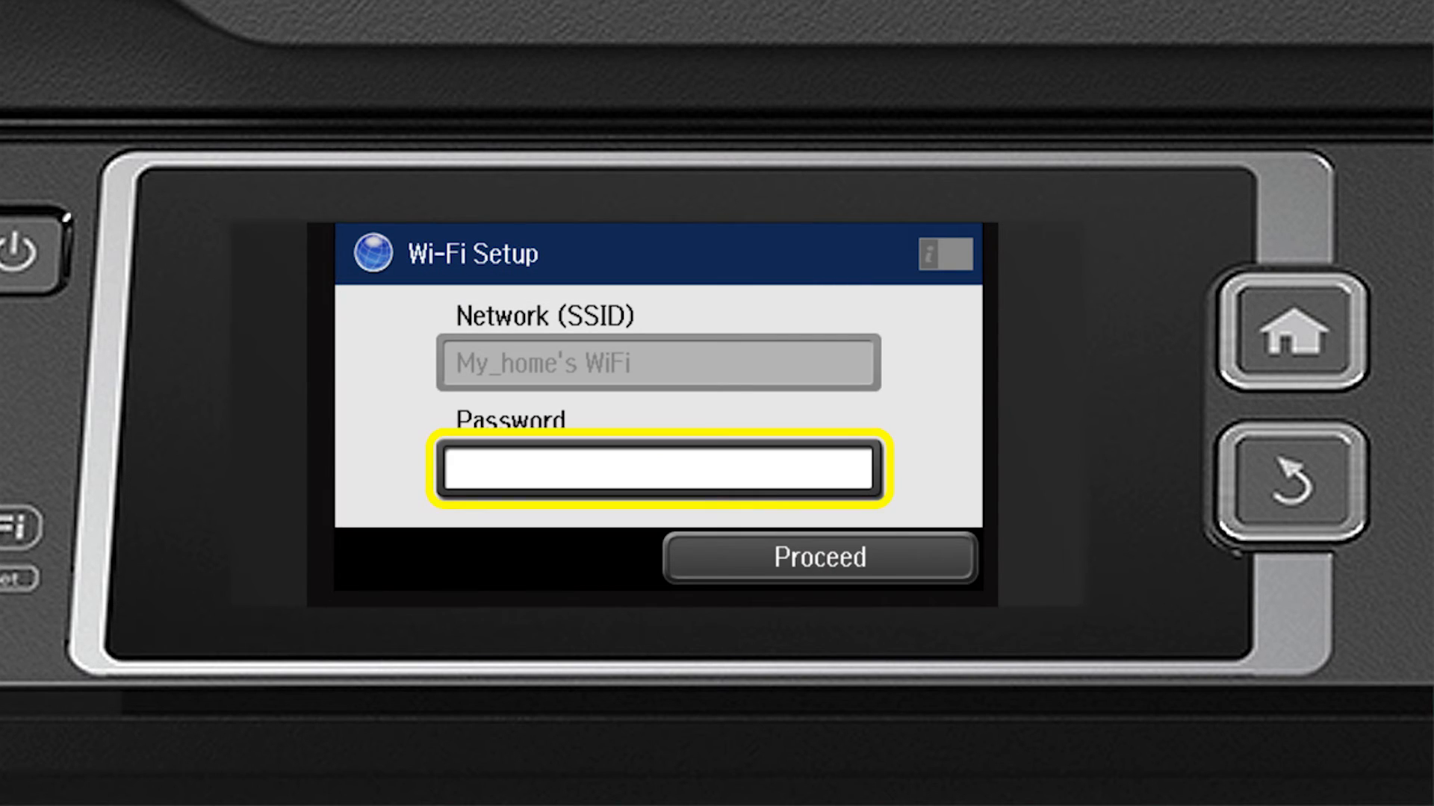
pyautogui.click(657, 469)
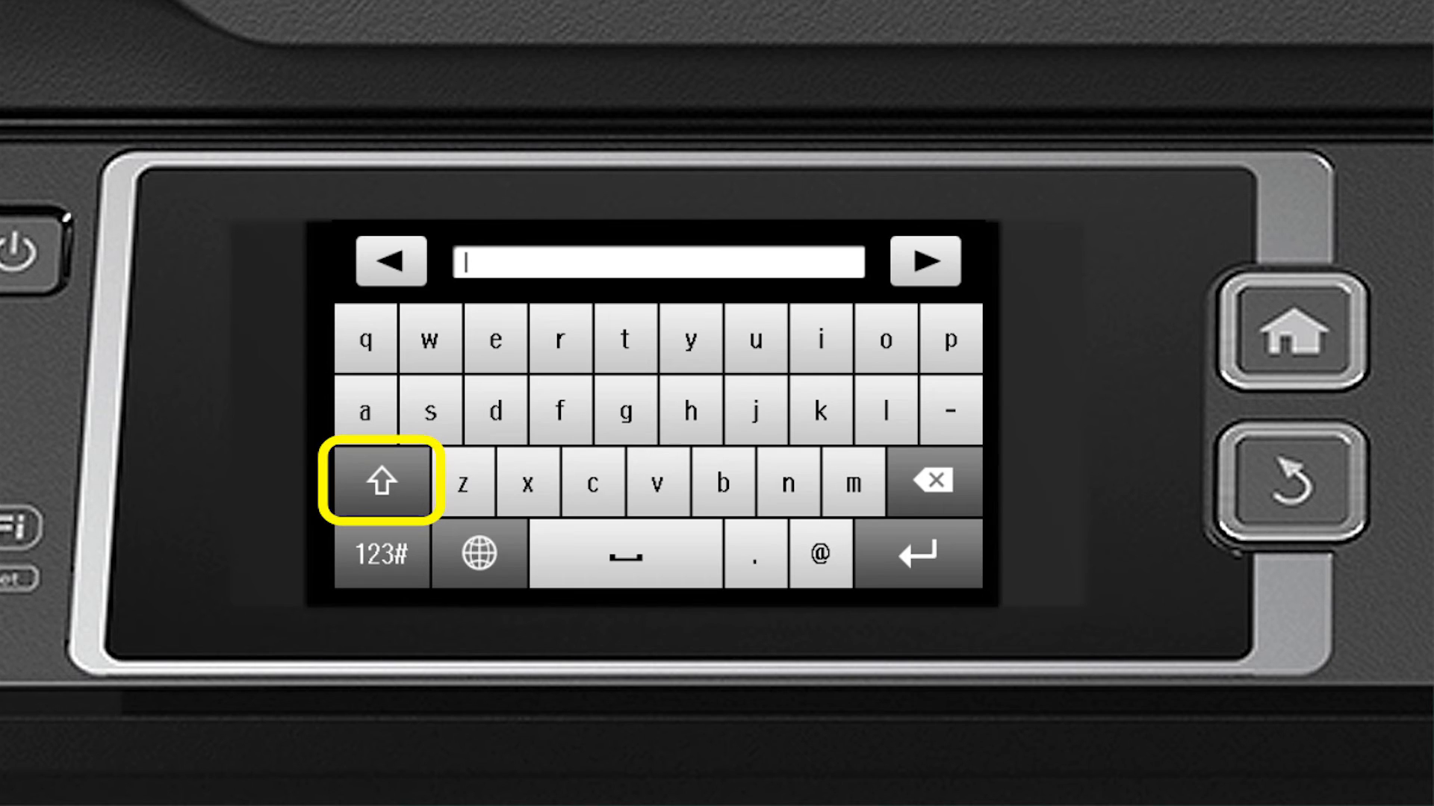
pyautogui.click(383, 480)
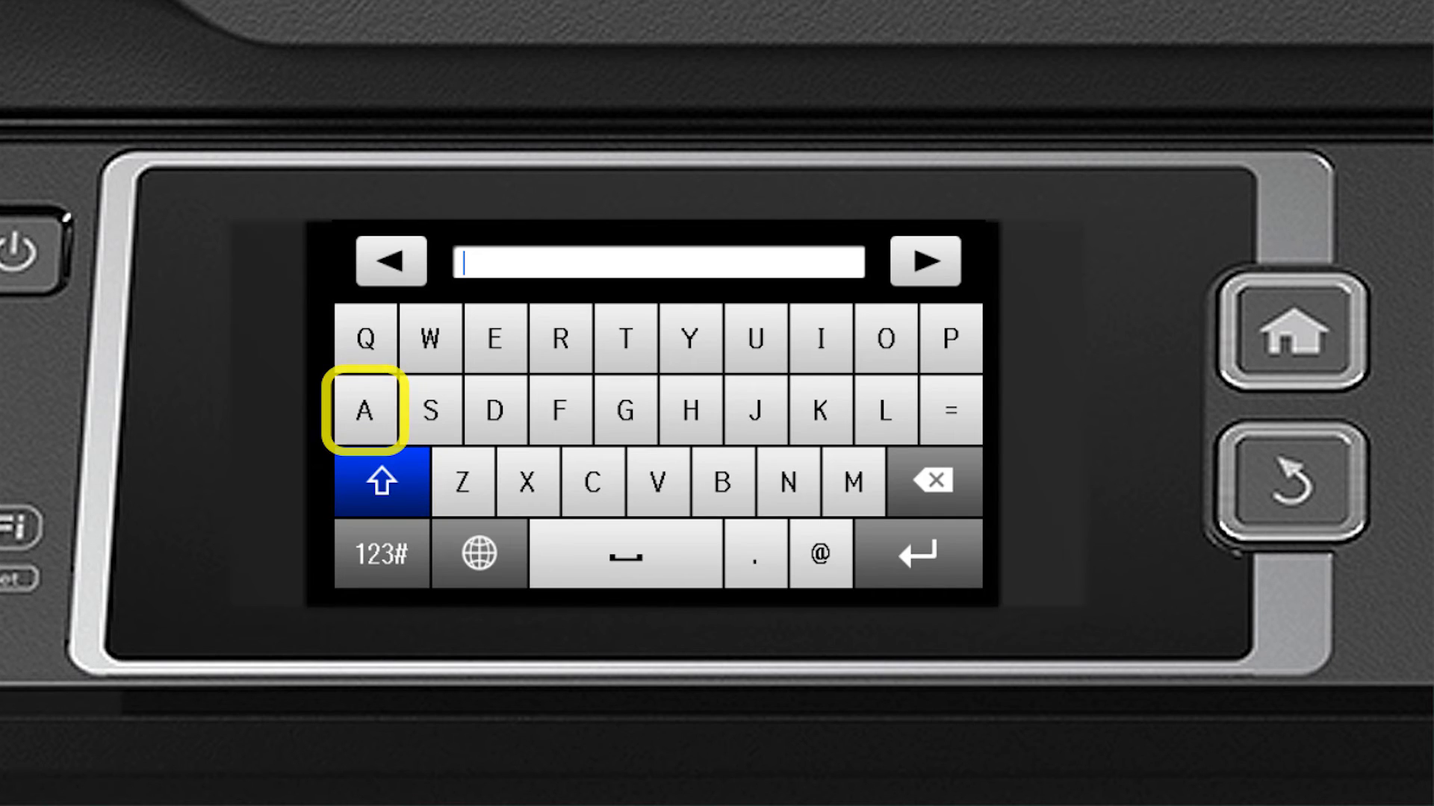
pyautogui.click(365, 409)
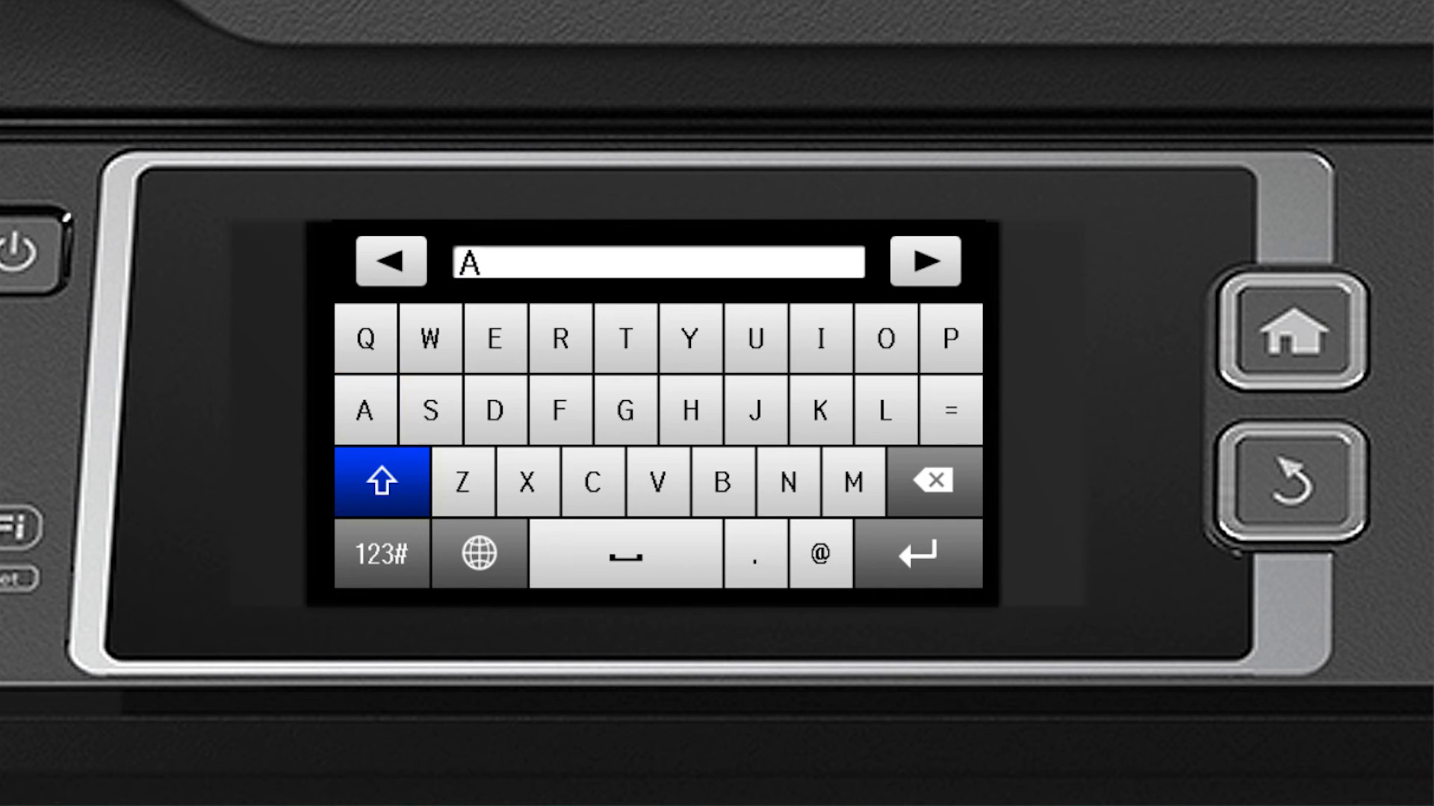
pyautogui.click(382, 481)
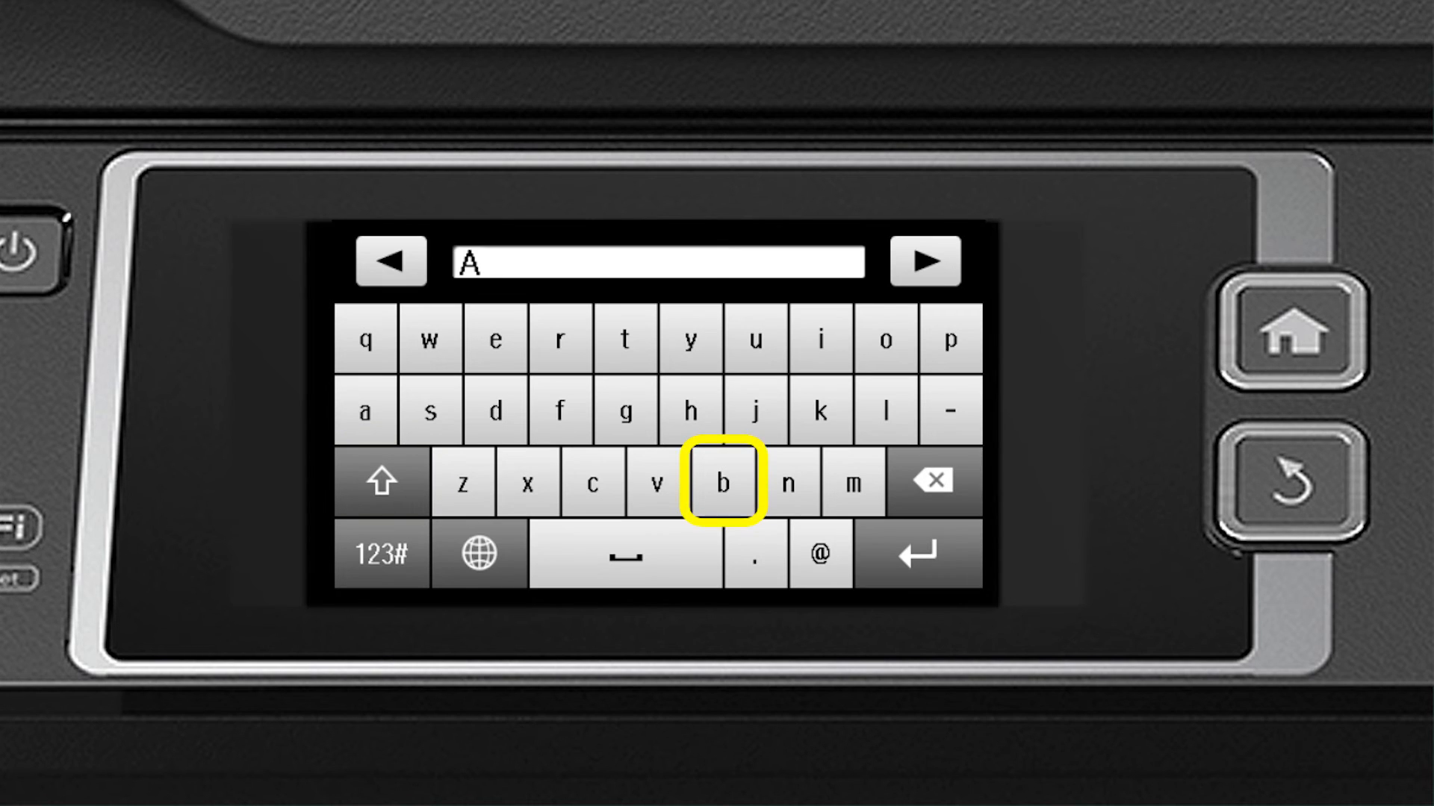
pyautogui.click(721, 483)
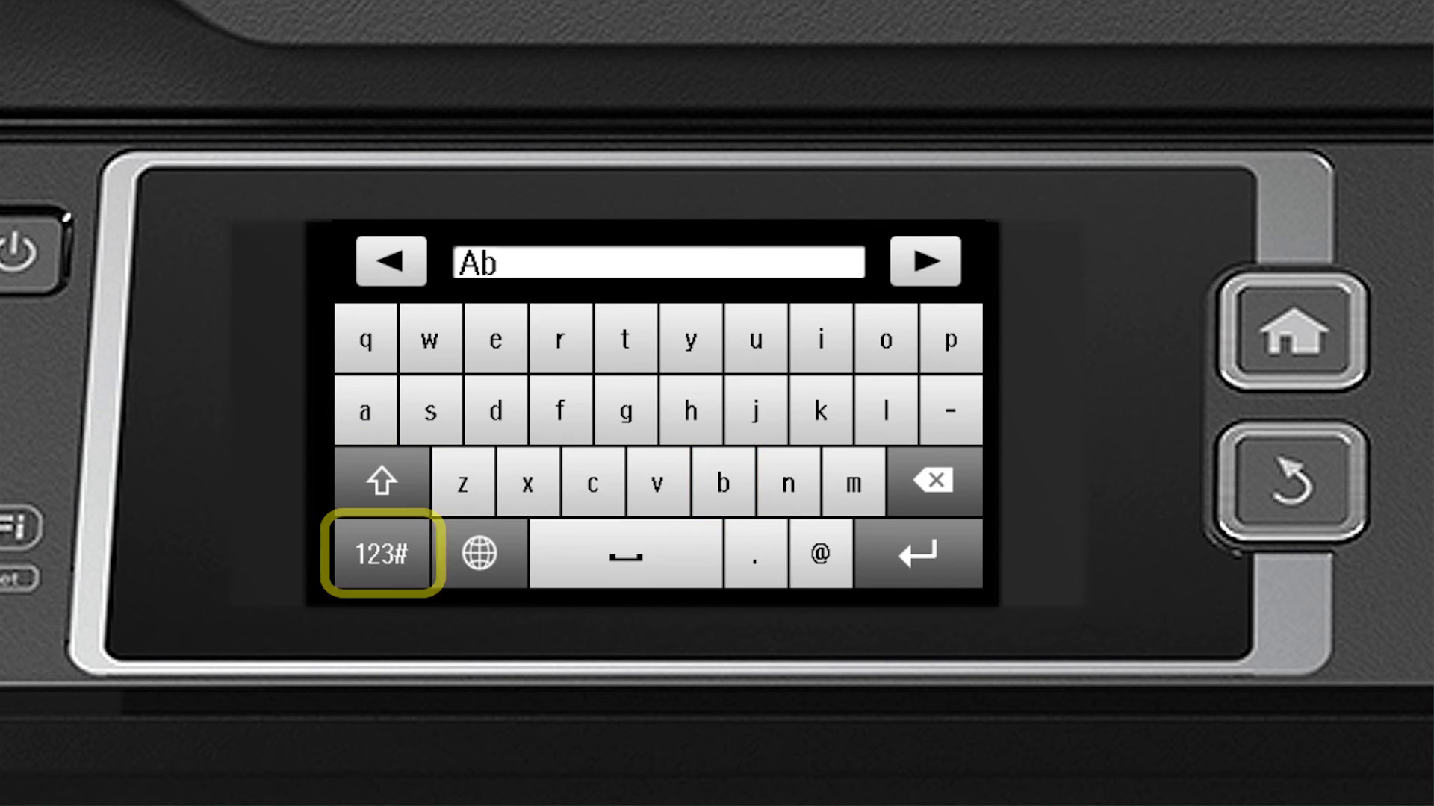
pyautogui.click(384, 555)
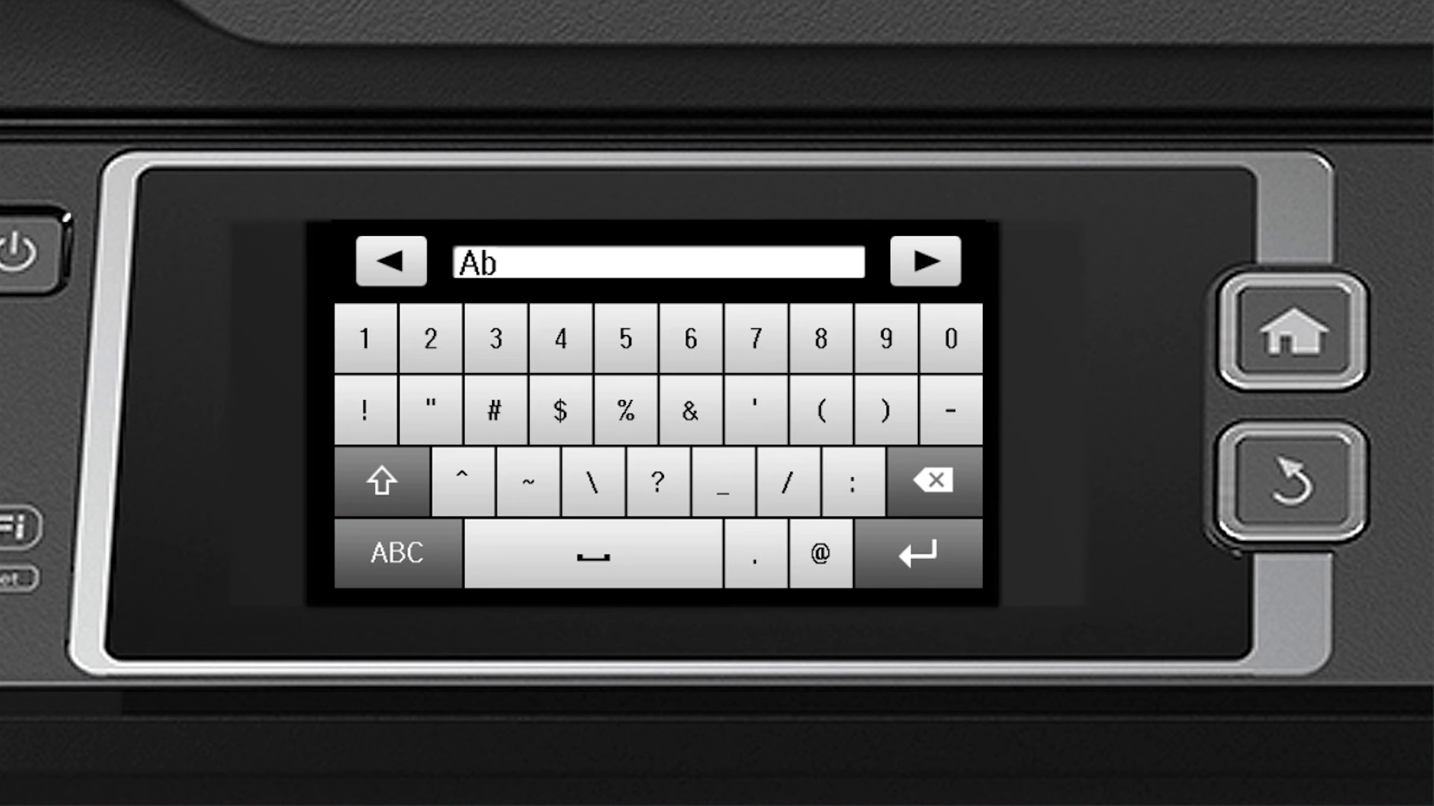
pyautogui.click(368, 337)
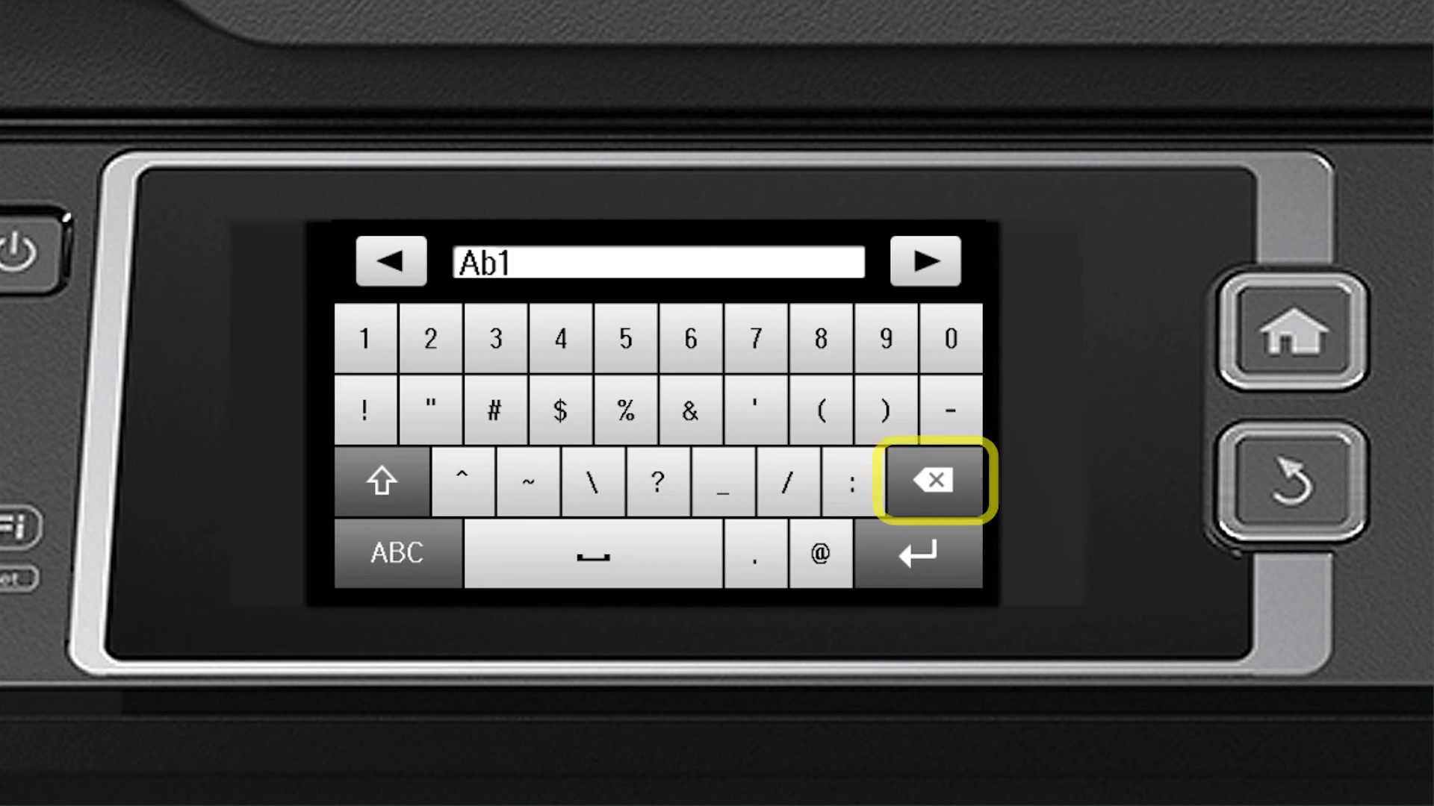
pyautogui.click(925, 480)
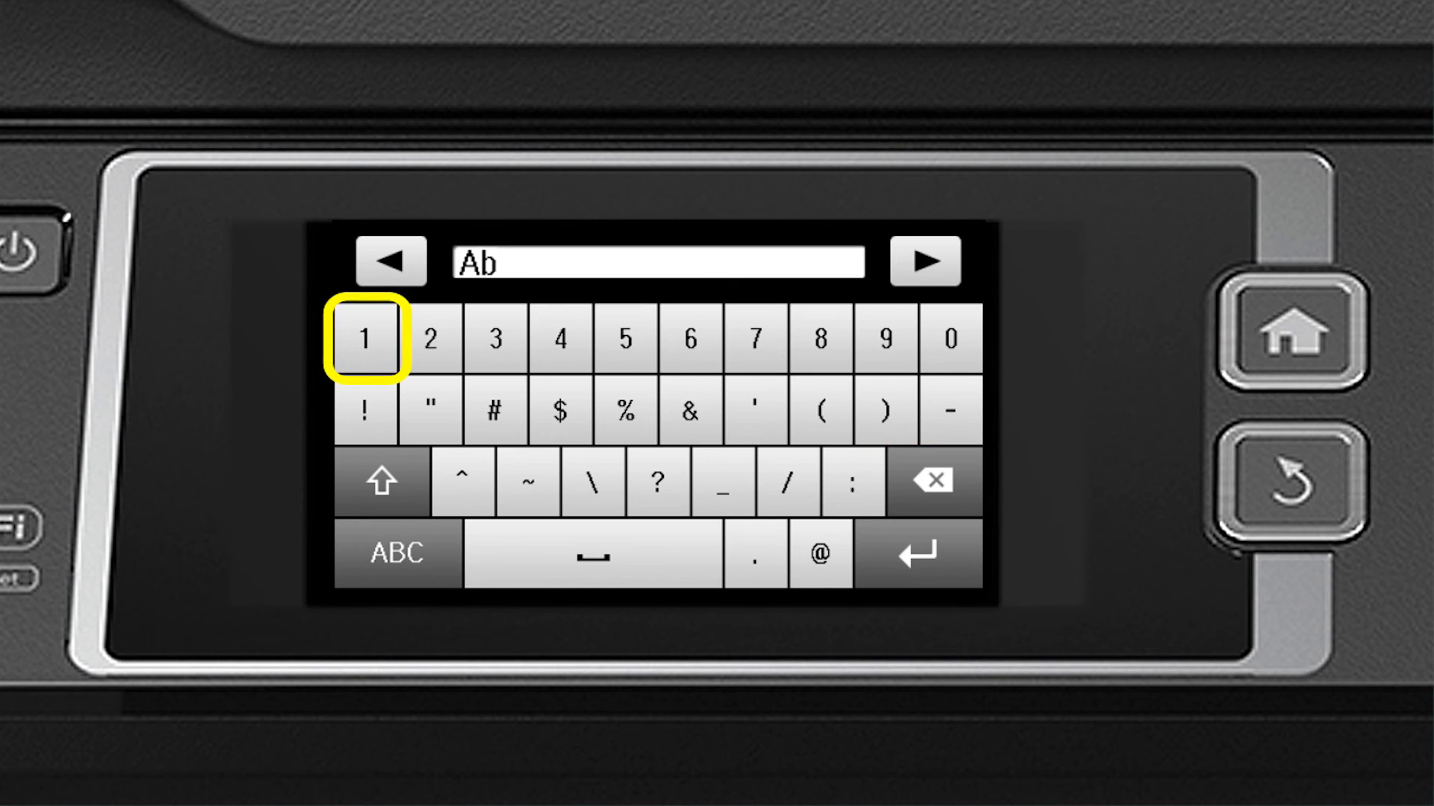
pyautogui.click(366, 338)
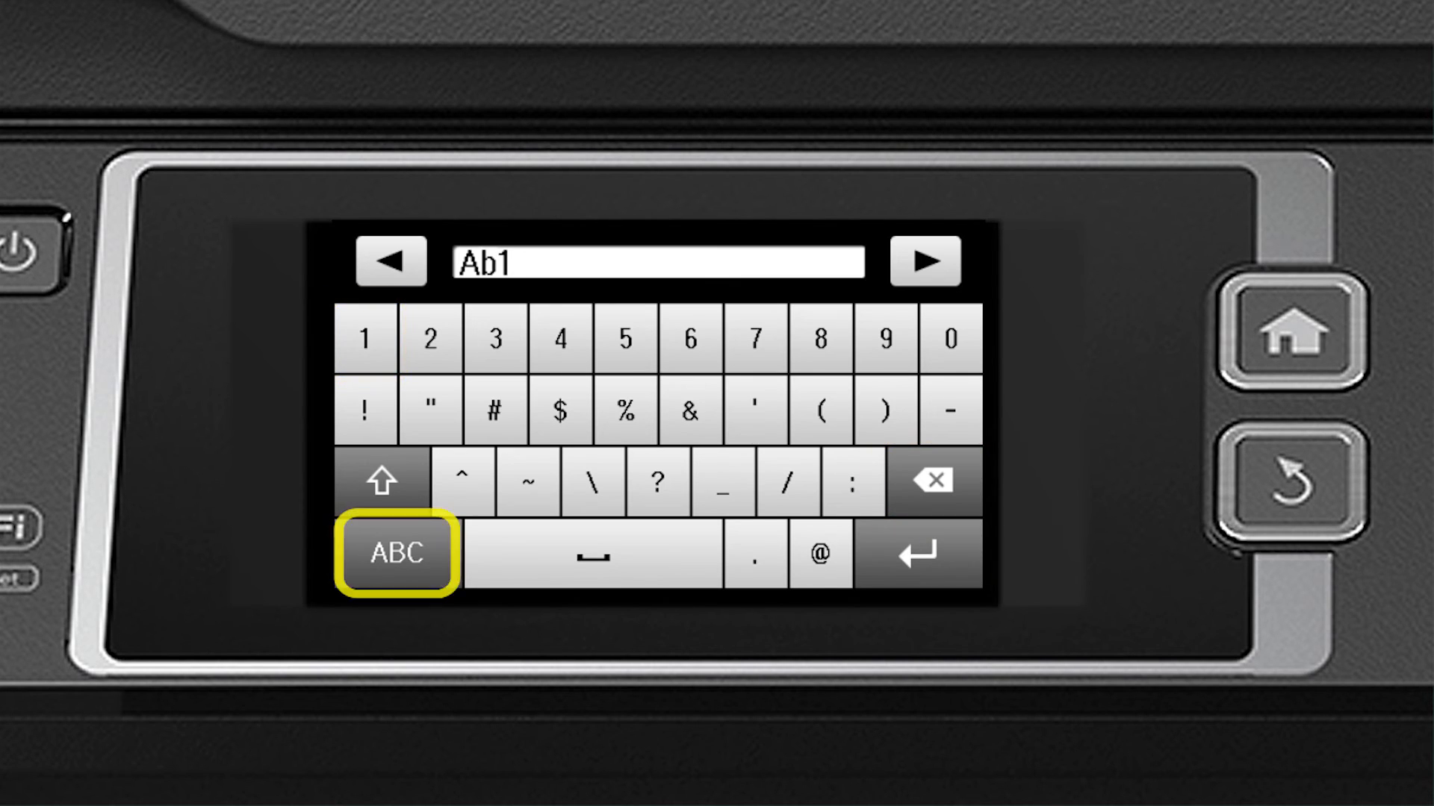
pyautogui.click(399, 554)
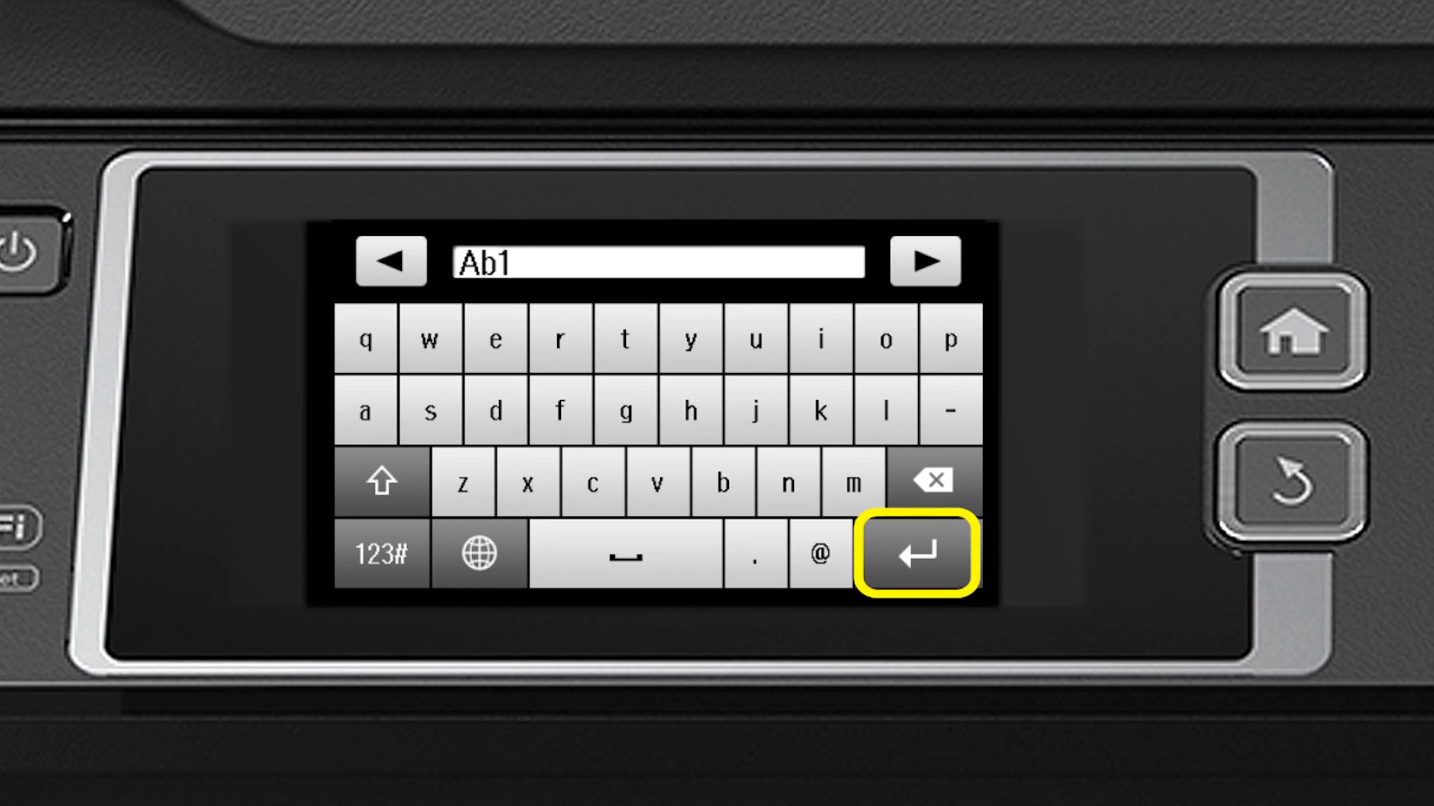
pyautogui.click(923, 553)
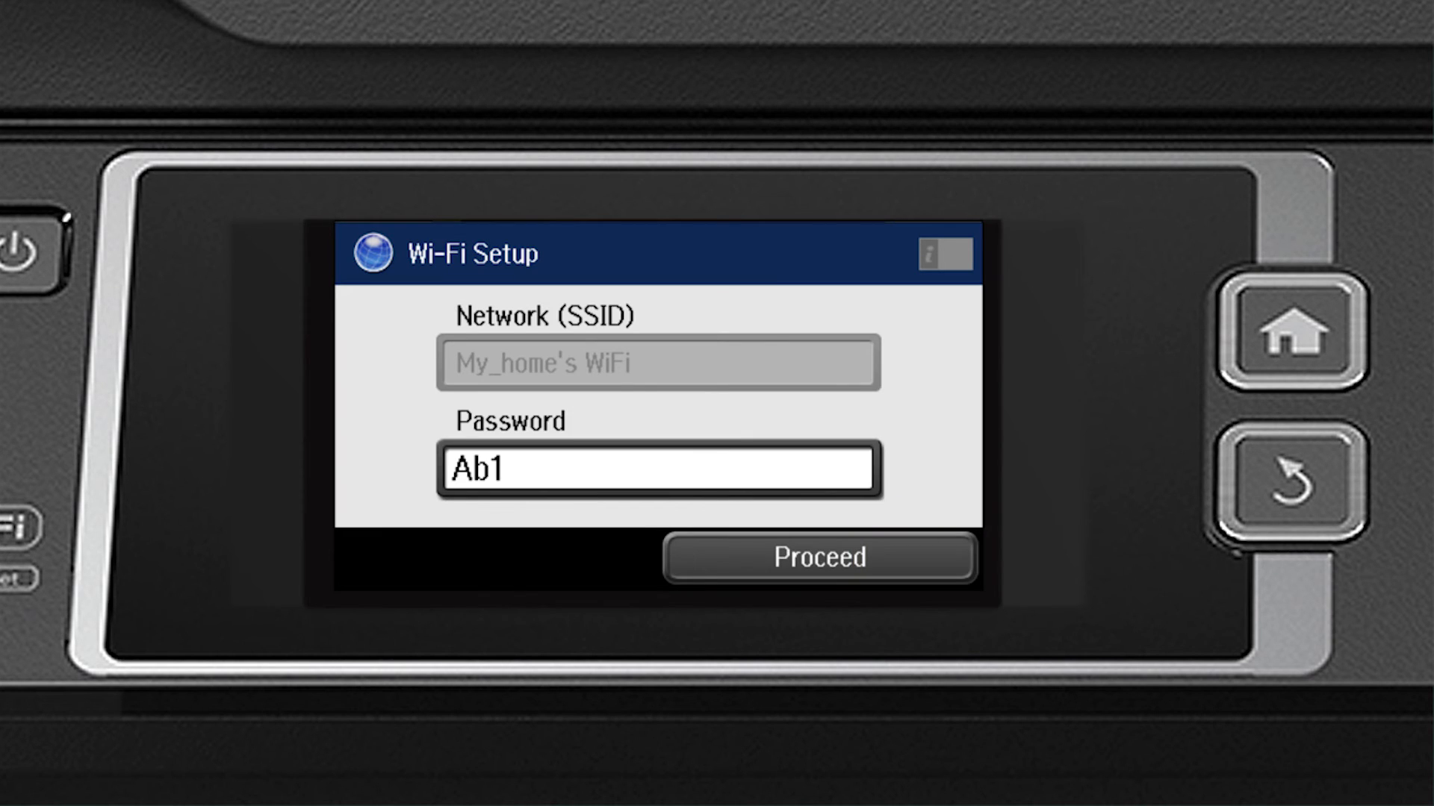
# Step: Confirm the My_home's WiFi settings and start connecting the printer
pyautogui.click(819, 557)
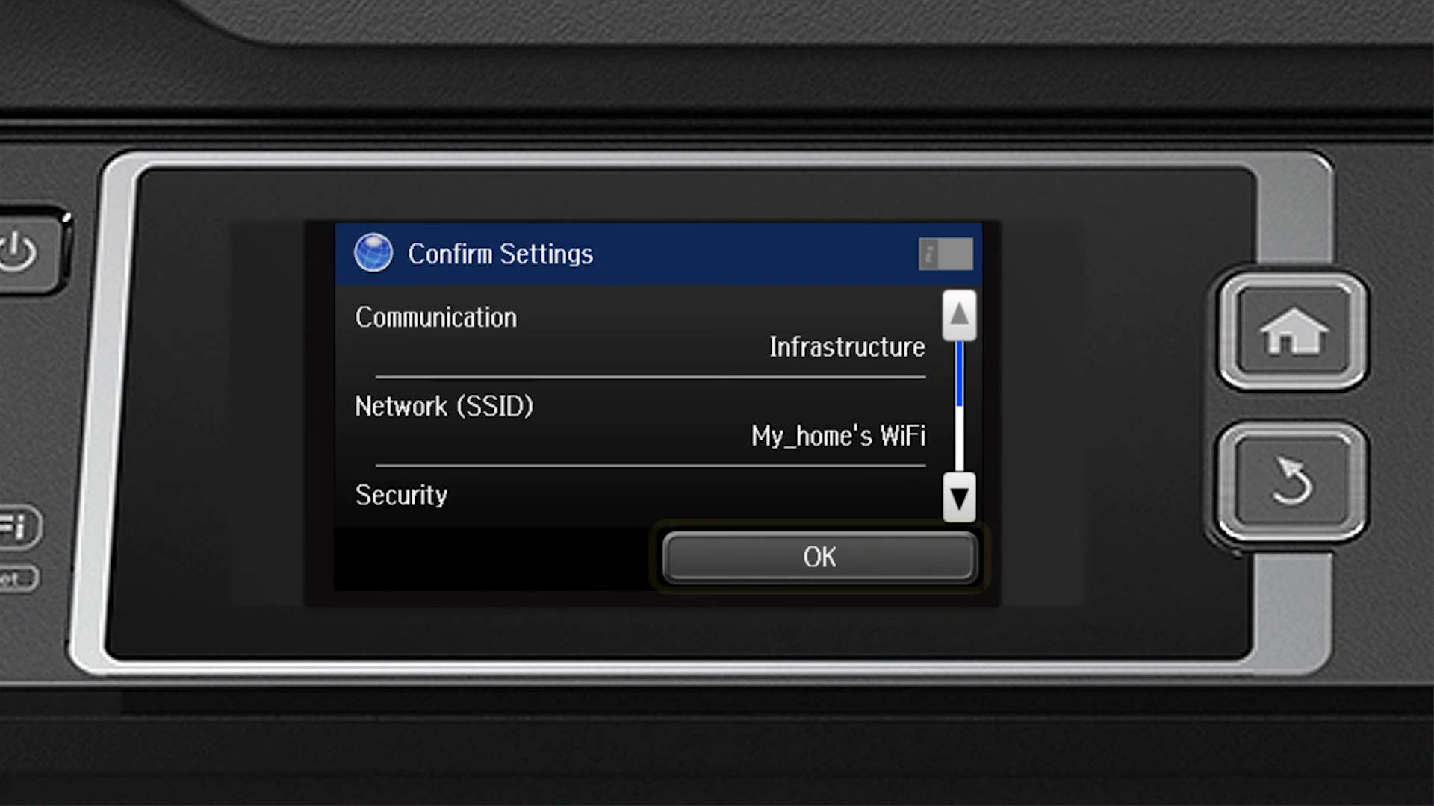
pyautogui.click(819, 557)
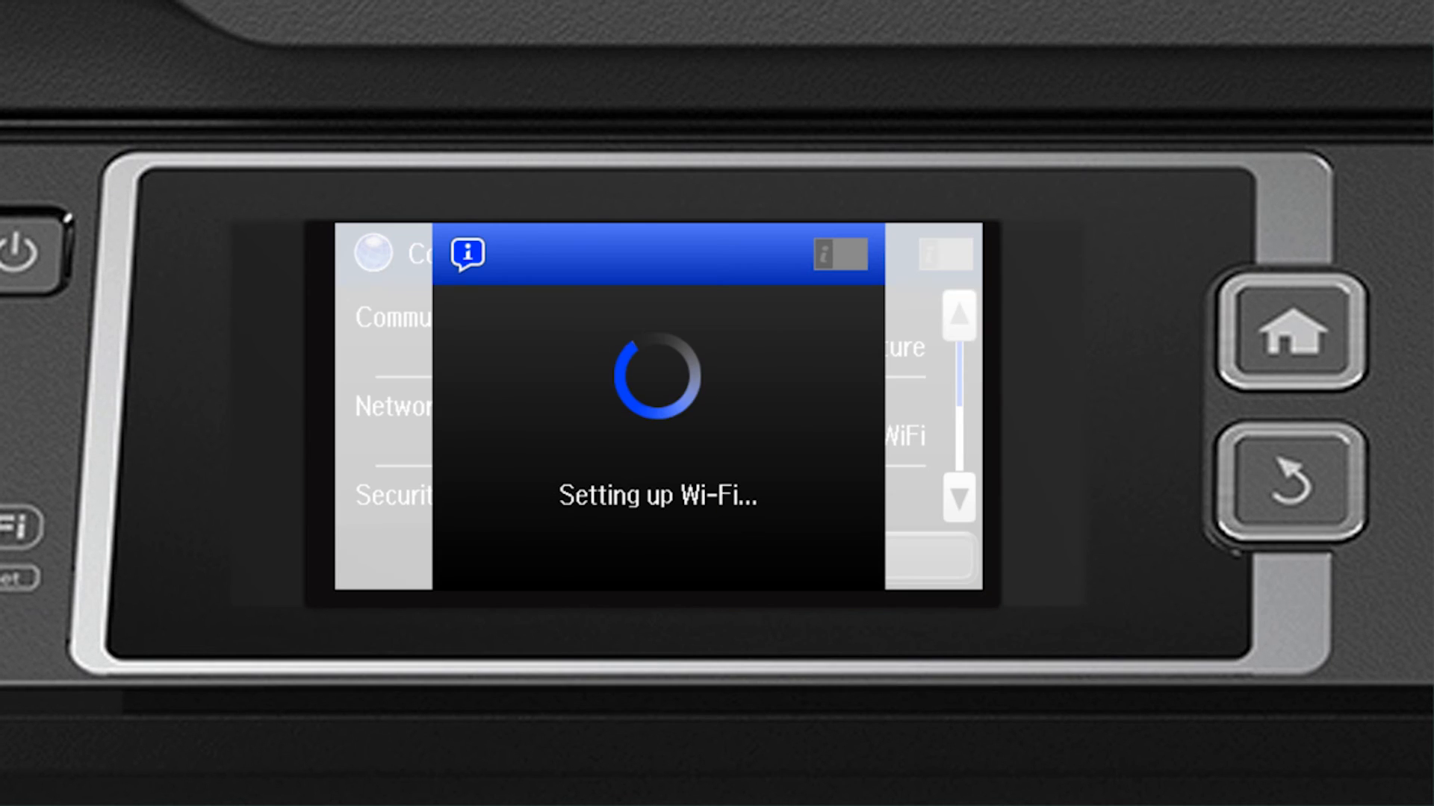